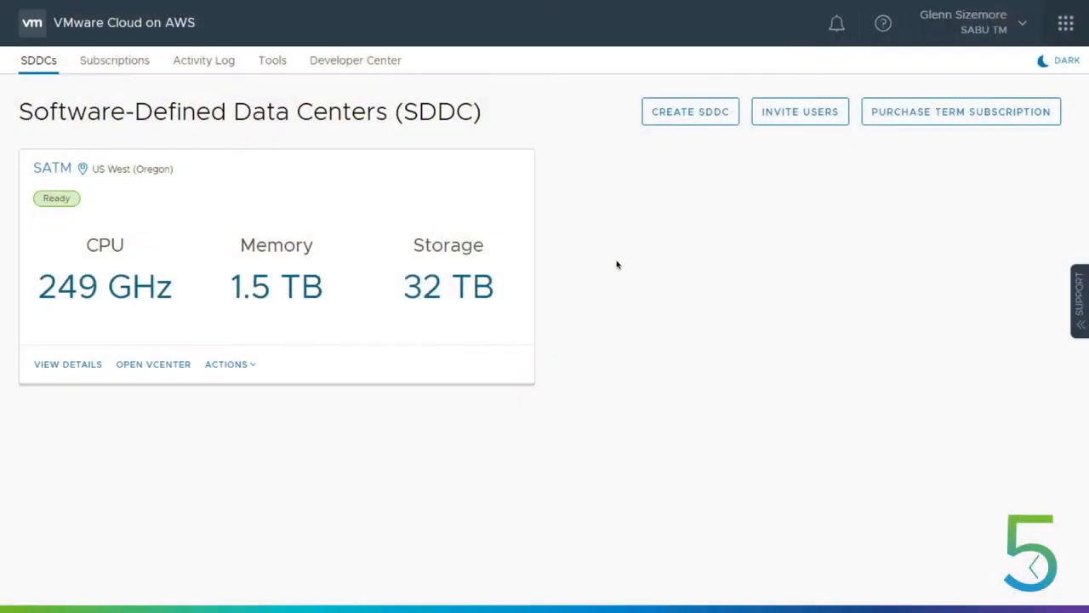
{"action": "mouse_move", "coordinate": [611, 251]}
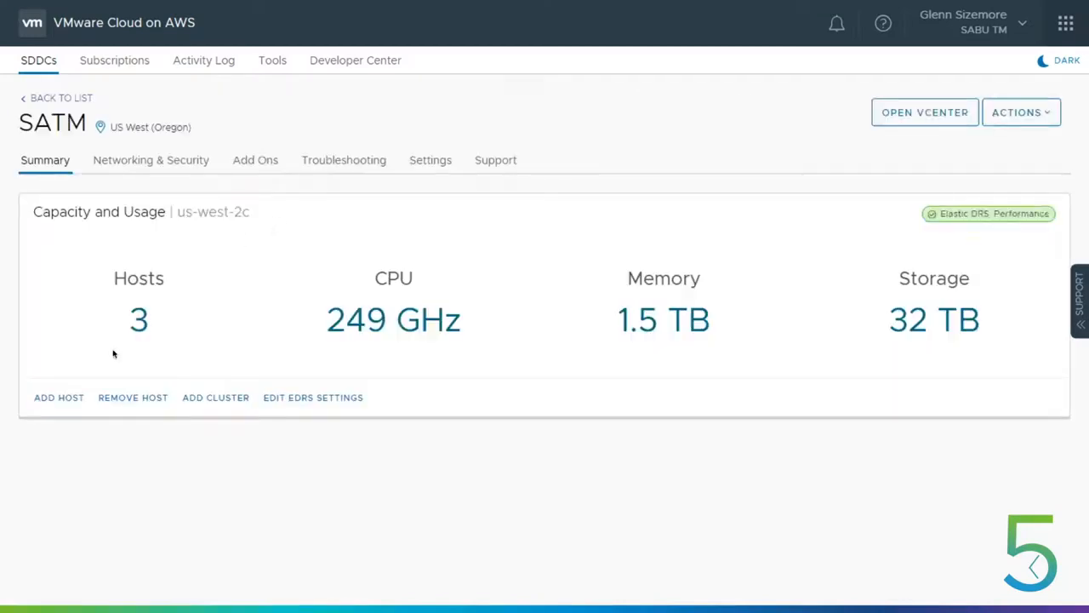
- Open the SATM data center's vCenter so the Cluster-1 summary appears
{"action": "left_click", "coordinate": [924, 113]}
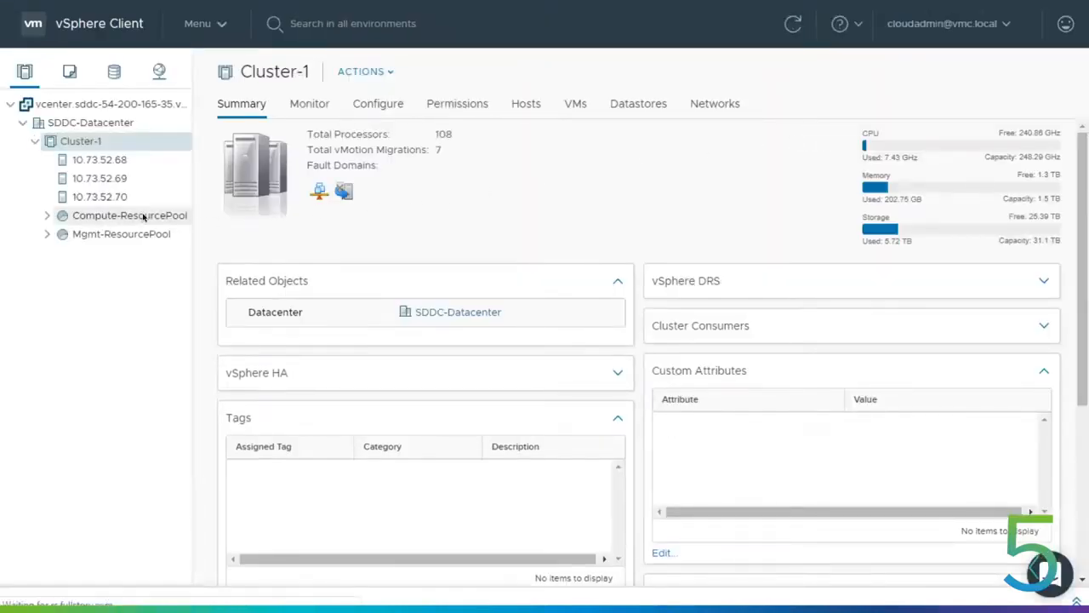
- From Compute-ResourcePool's VM list, open the SQL01 virtual machine's summary
{"action": "left_click", "coordinate": [129, 215]}
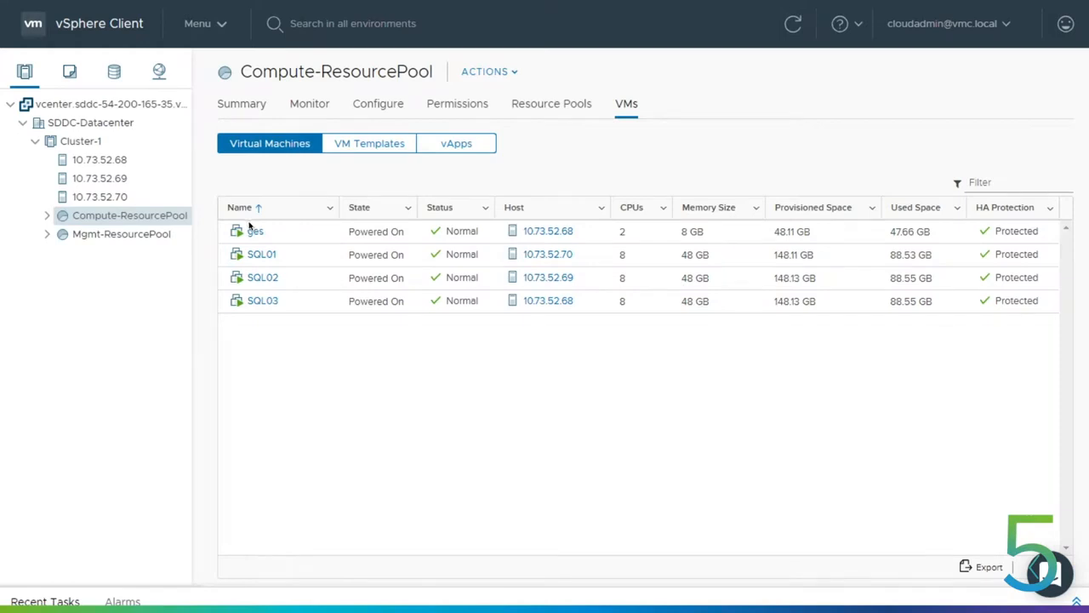
{"action": "mouse_move", "coordinate": [310, 256]}
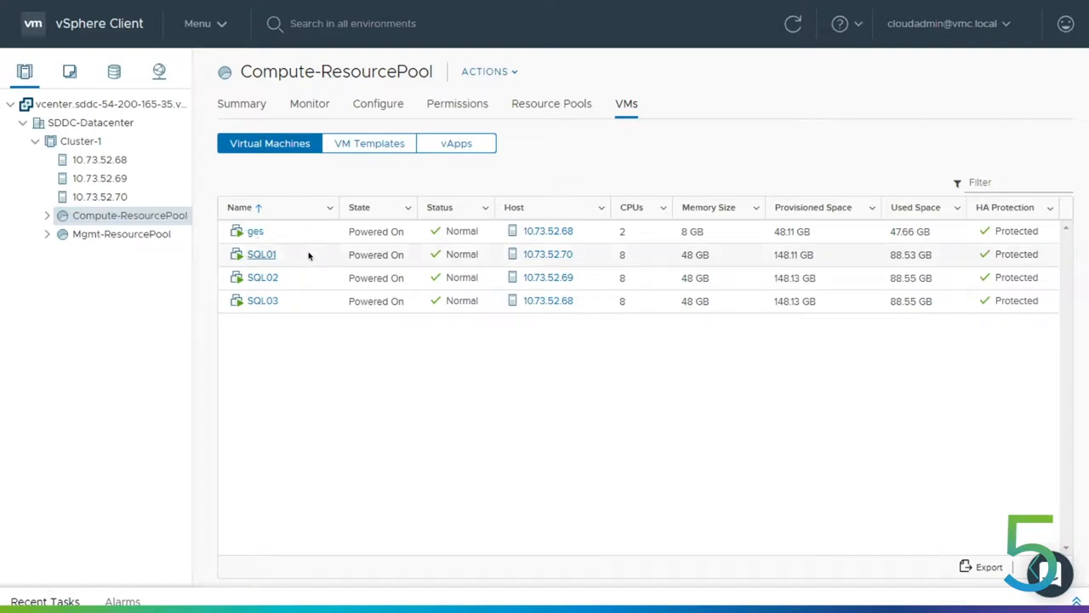
{"action": "left_click", "coordinate": [262, 253]}
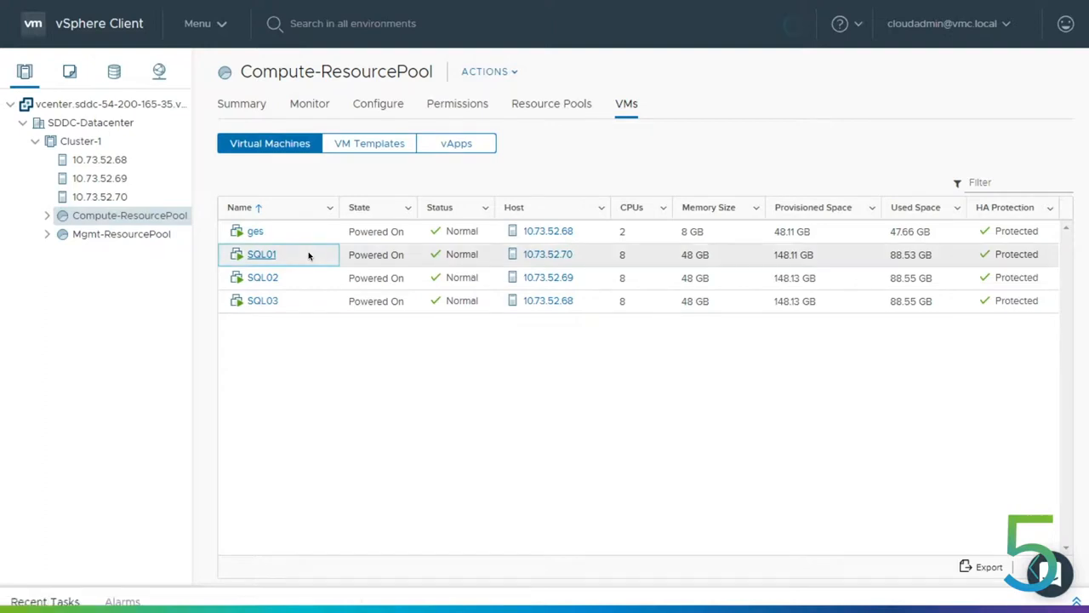
{"action": "left_click", "coordinate": [262, 254]}
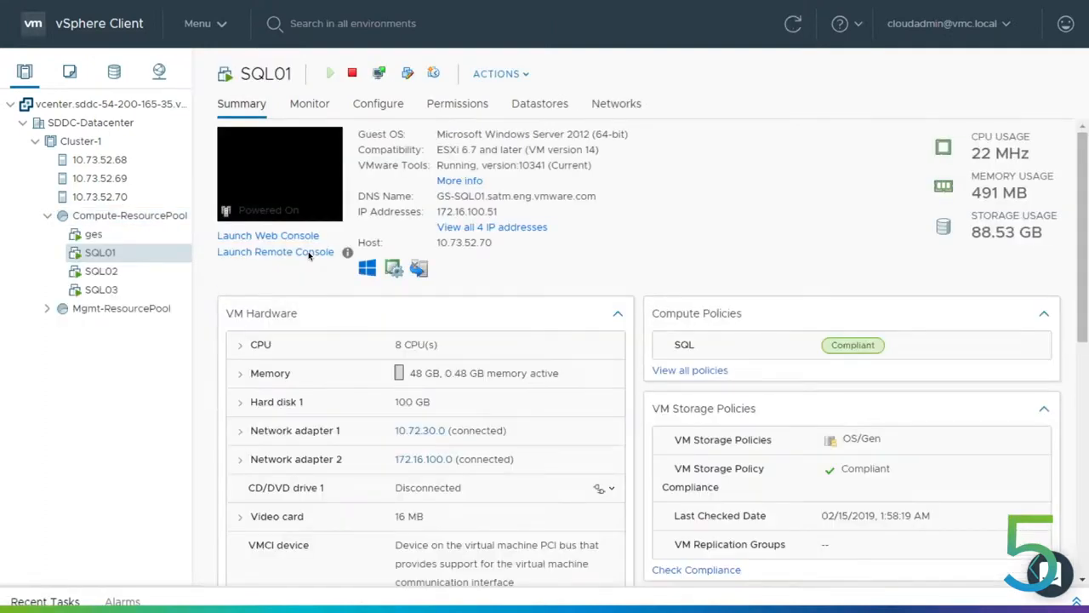
{"action": "mouse_move", "coordinate": [303, 269]}
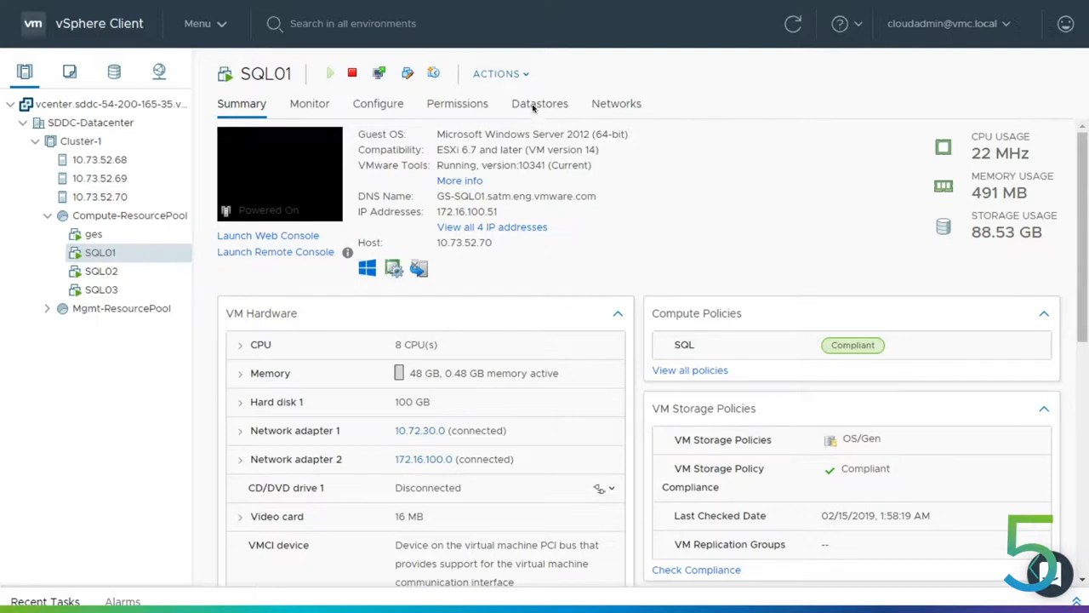
- In SQL01's Edit Settings, add a SCSI controller with SCSI Bus Sharing set to Physical
{"action": "left_click", "coordinate": [500, 73]}
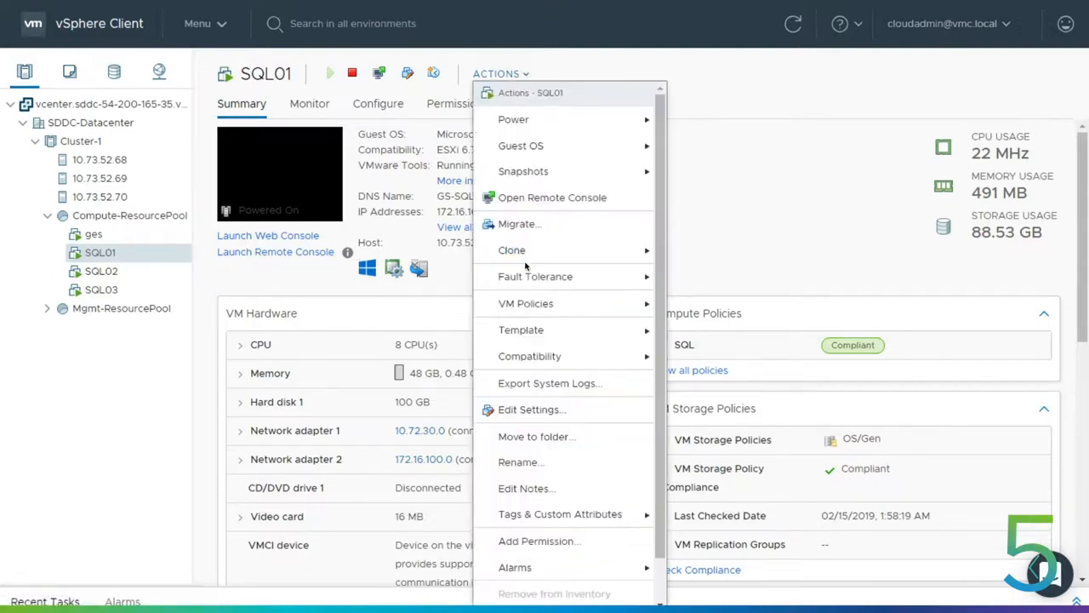
{"action": "mouse_move", "coordinate": [531, 409]}
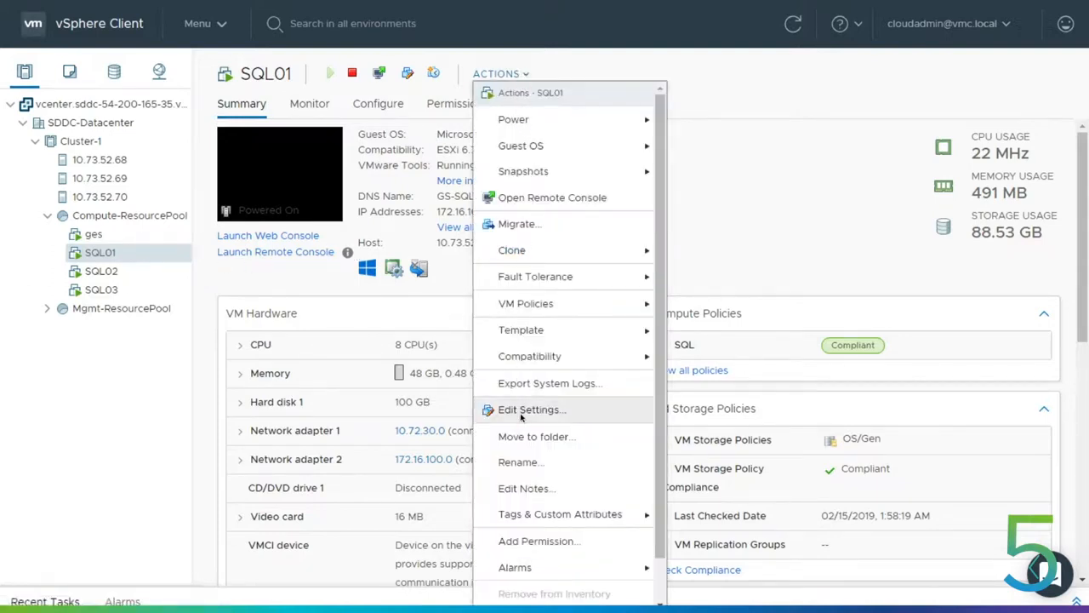
{"action": "left_click", "coordinate": [531, 408]}
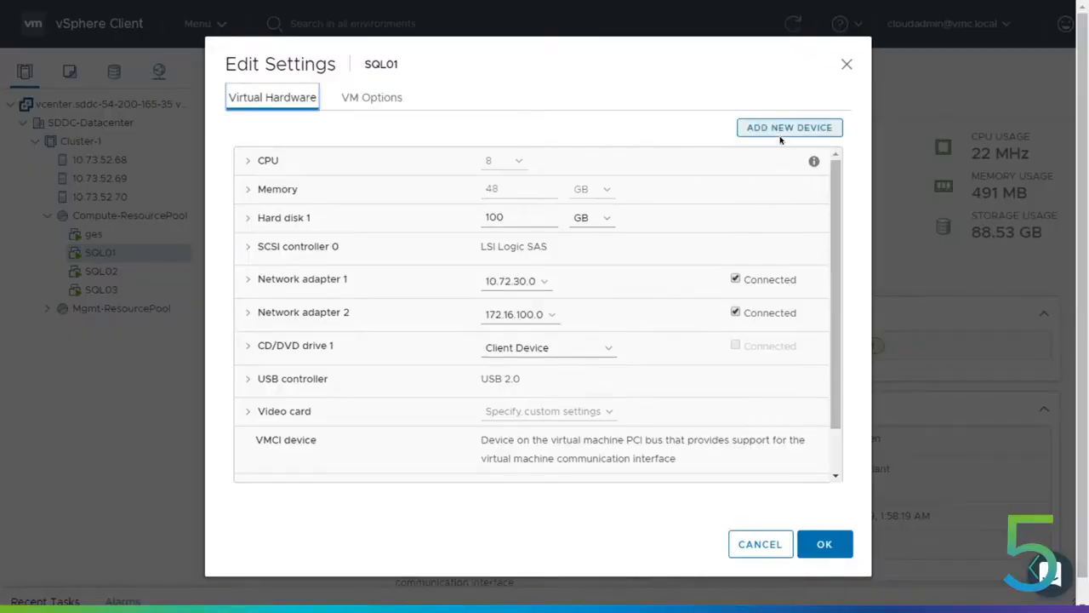
{"action": "left_click", "coordinate": [789, 125]}
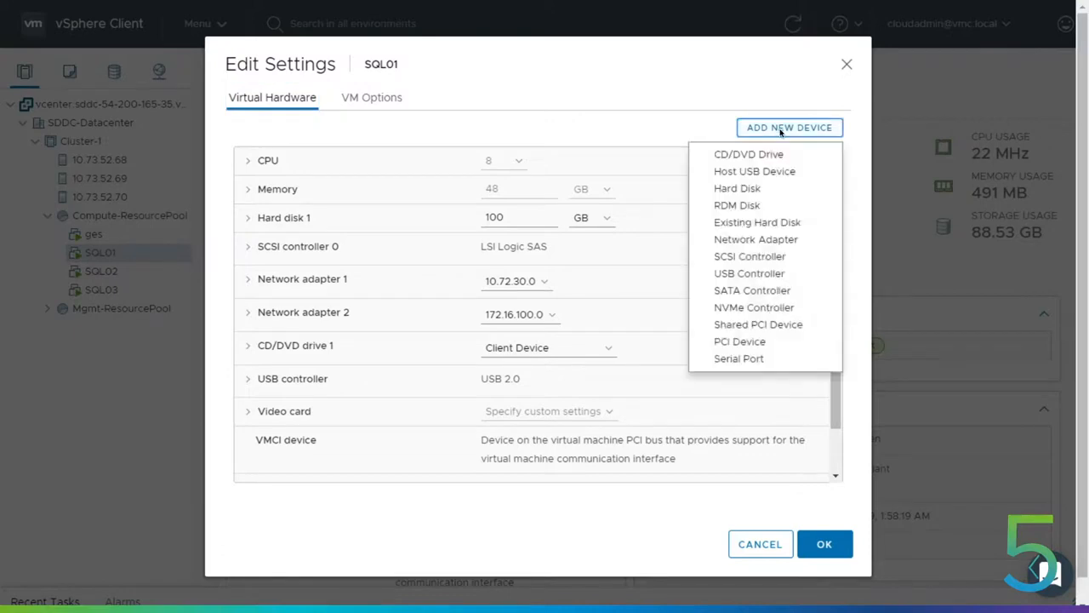
{"action": "mouse_move", "coordinate": [749, 255]}
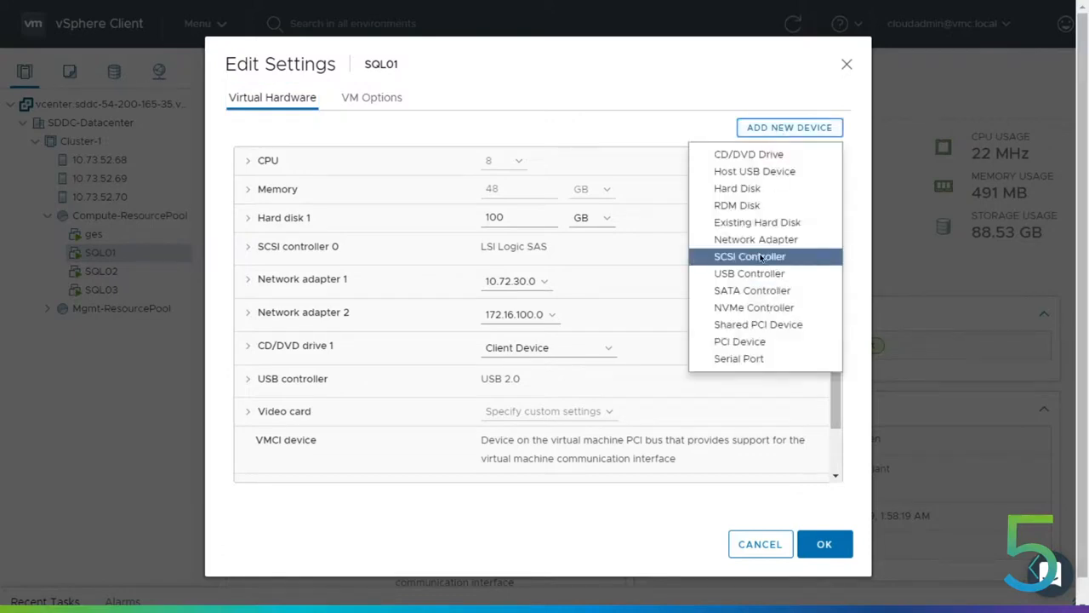
{"action": "left_click", "coordinate": [749, 256]}
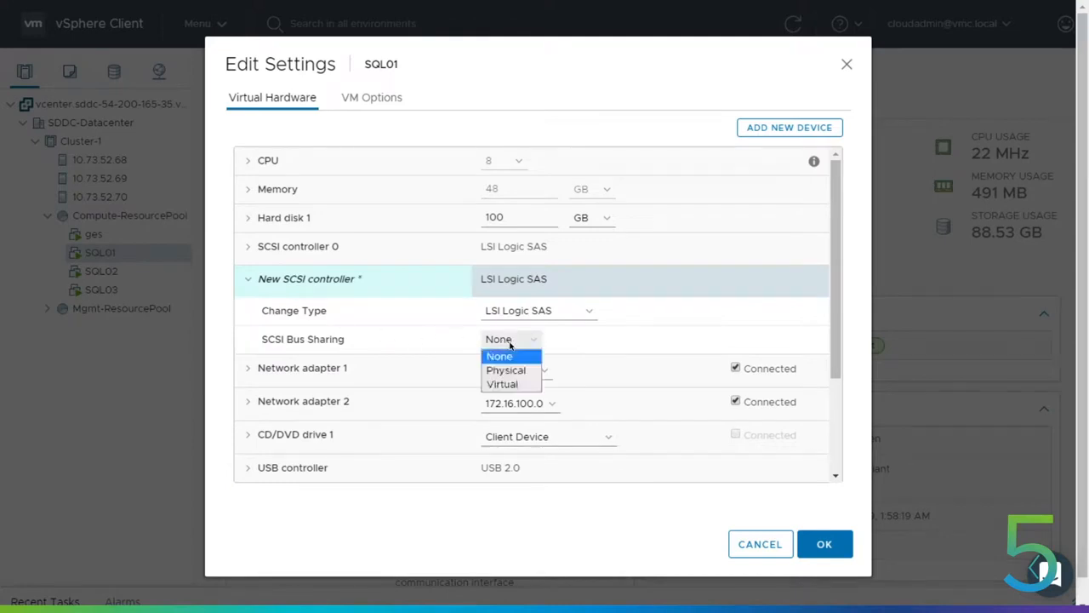
{"action": "mouse_move", "coordinate": [505, 371]}
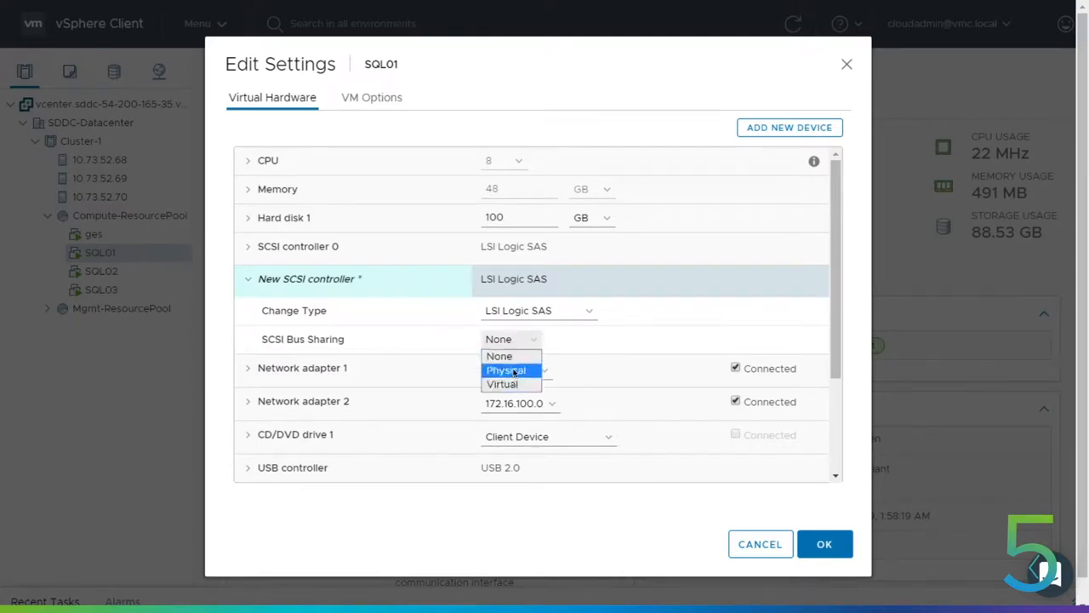
{"action": "left_click", "coordinate": [507, 369]}
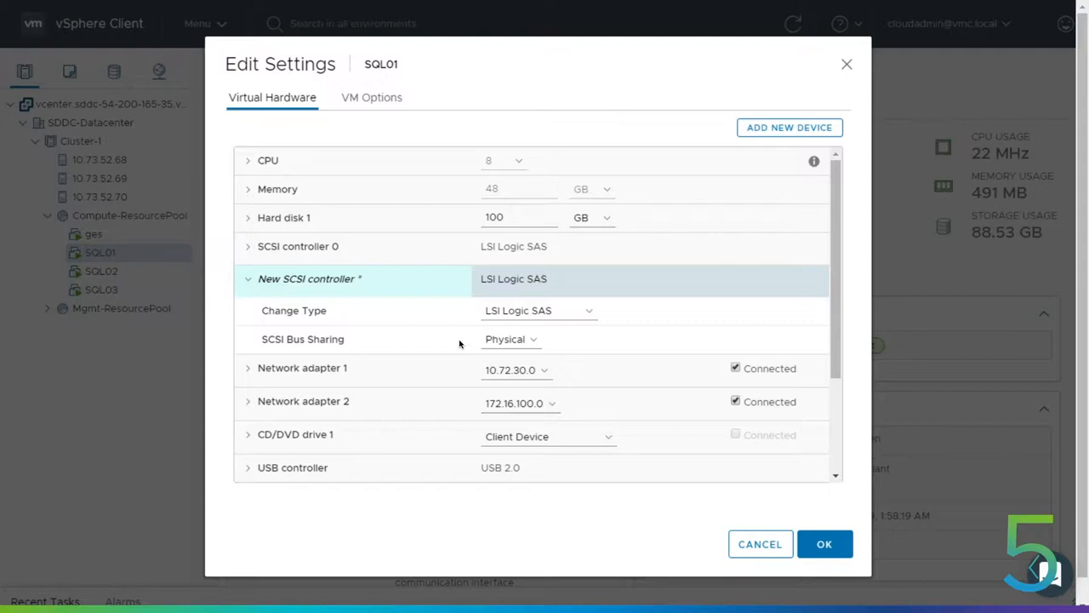
{"action": "mouse_move", "coordinate": [790, 128]}
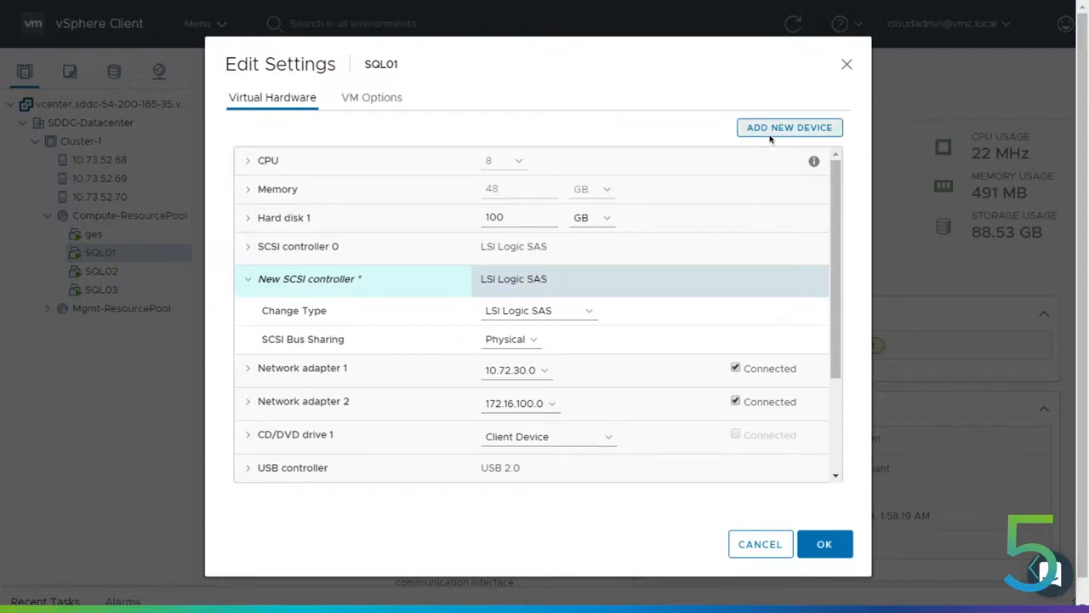
- Add a new 1536 GB hard disk to SQL01 using the SQL Data VM storage policy
{"action": "left_click", "coordinate": [790, 126]}
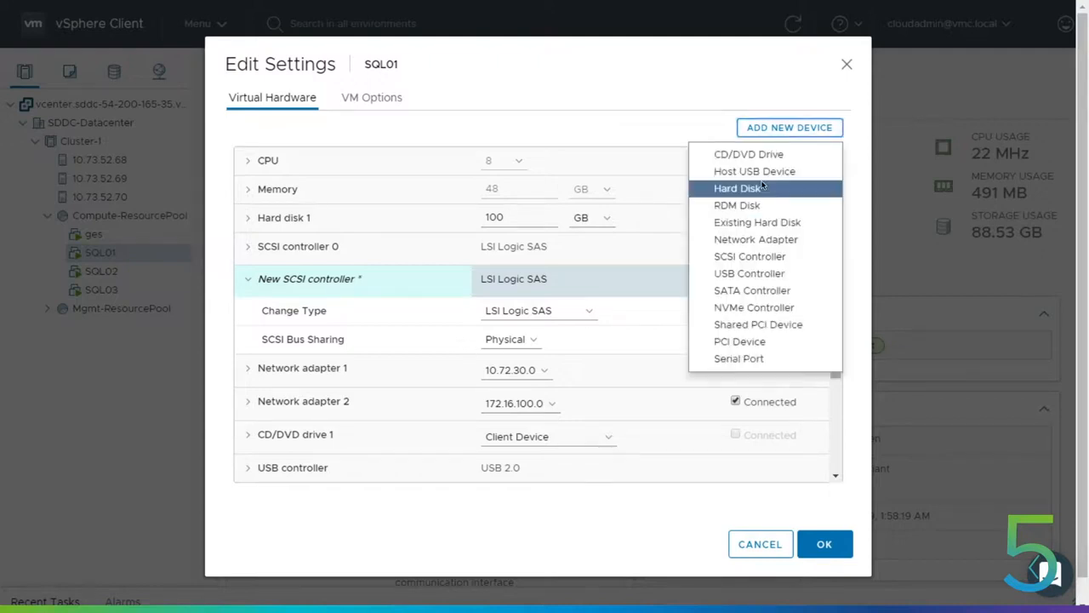
{"action": "left_click", "coordinate": [737, 187]}
{"action": "type", "text": "1536"}
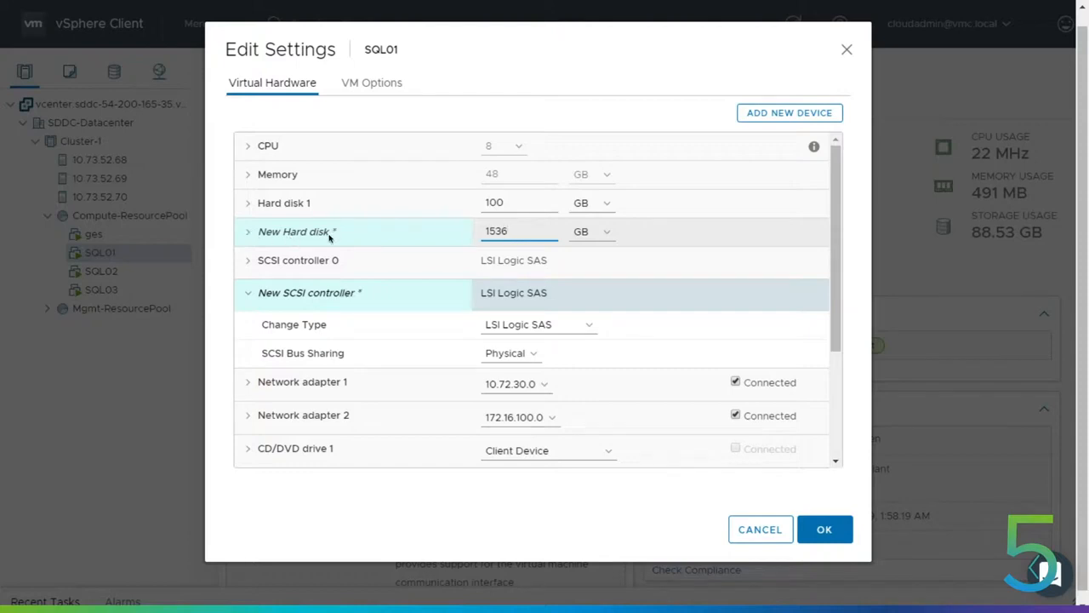
{"action": "left_click", "coordinate": [248, 232]}
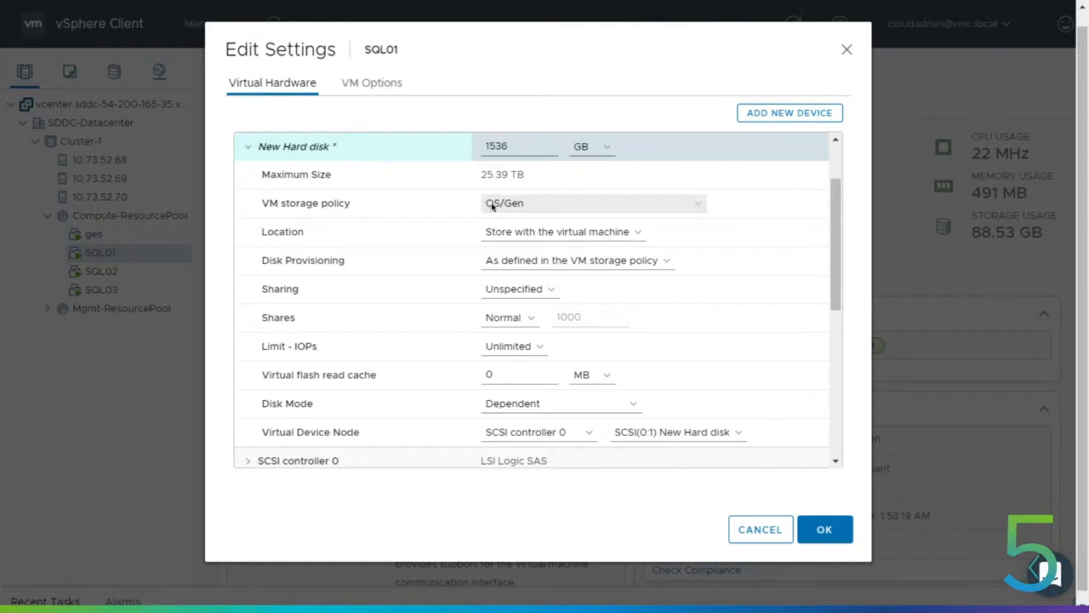
{"action": "left_click", "coordinate": [592, 202]}
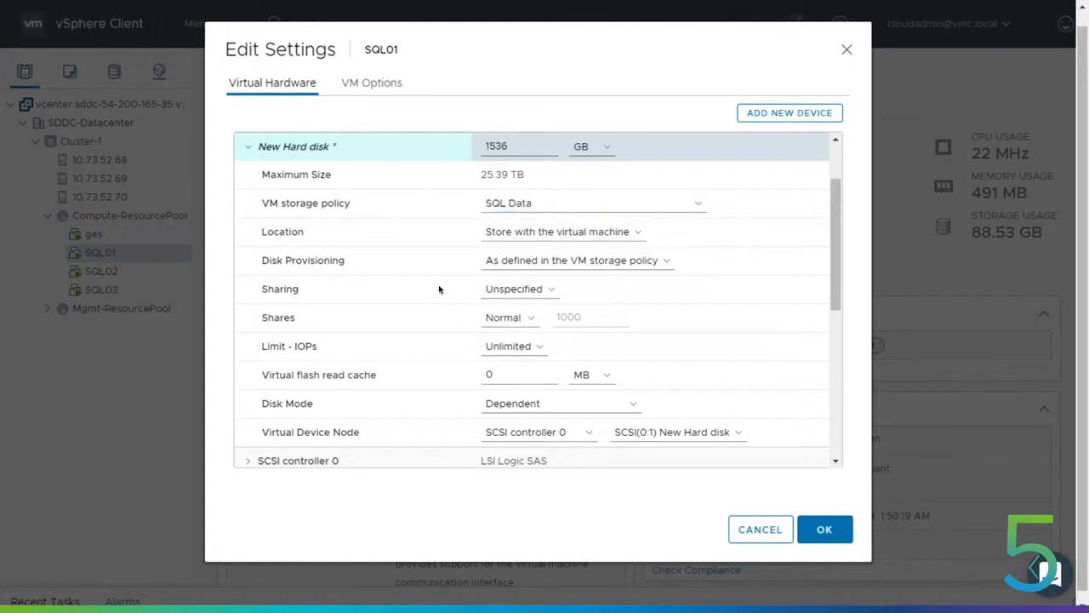
{"action": "mouse_move", "coordinate": [436, 303]}
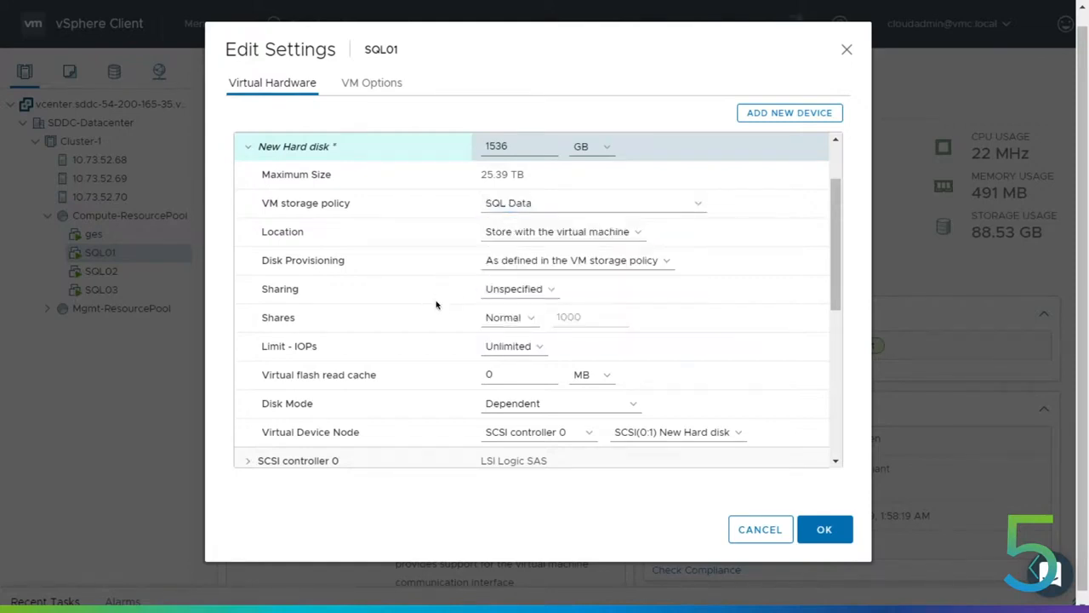
{"action": "mouse_move", "coordinate": [368, 415]}
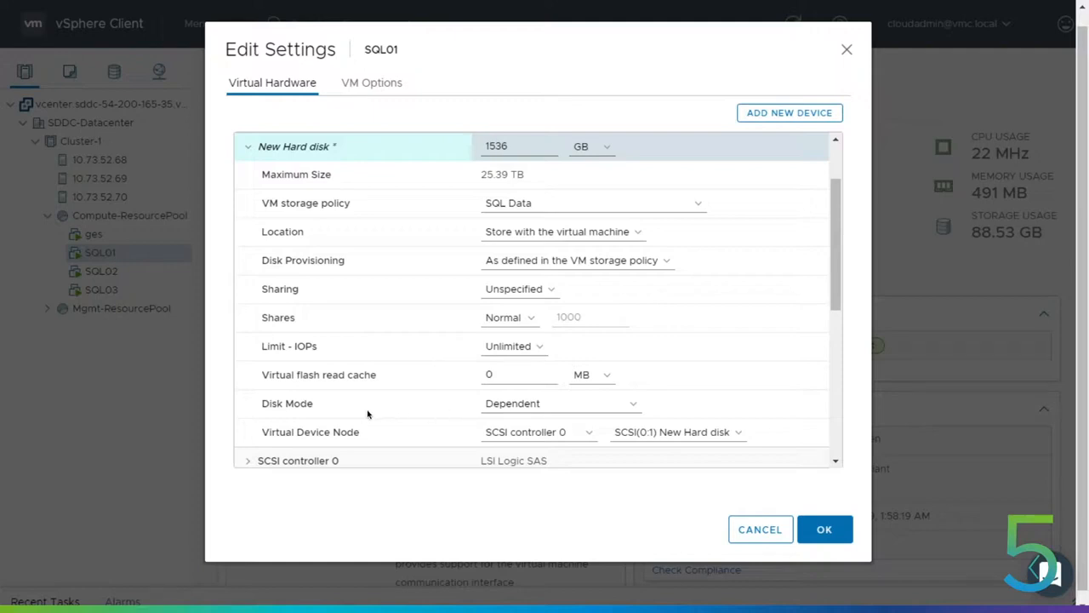
{"action": "left_click", "coordinate": [560, 401]}
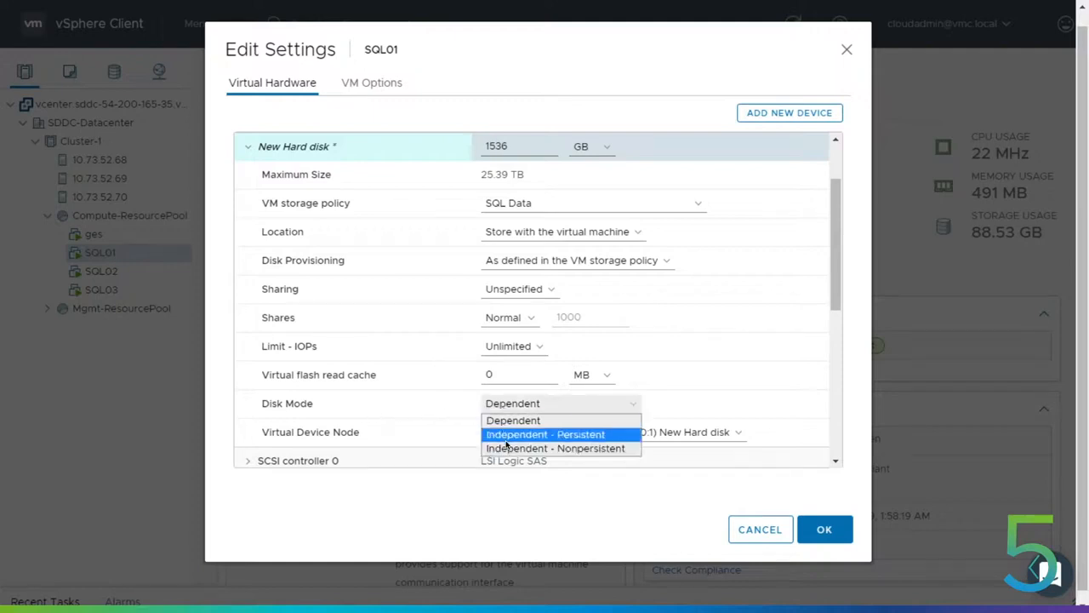
- Set the new disk to Independent - Persistent on the New SCSI controller and save SQL01
{"action": "left_click", "coordinate": [545, 434]}
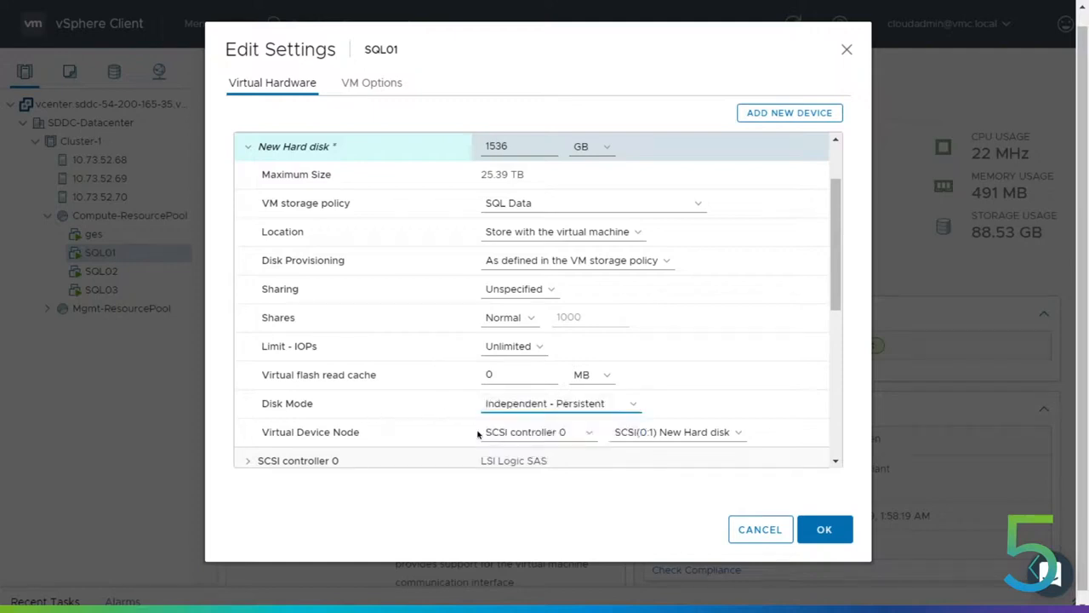
{"action": "left_click", "coordinate": [536, 433]}
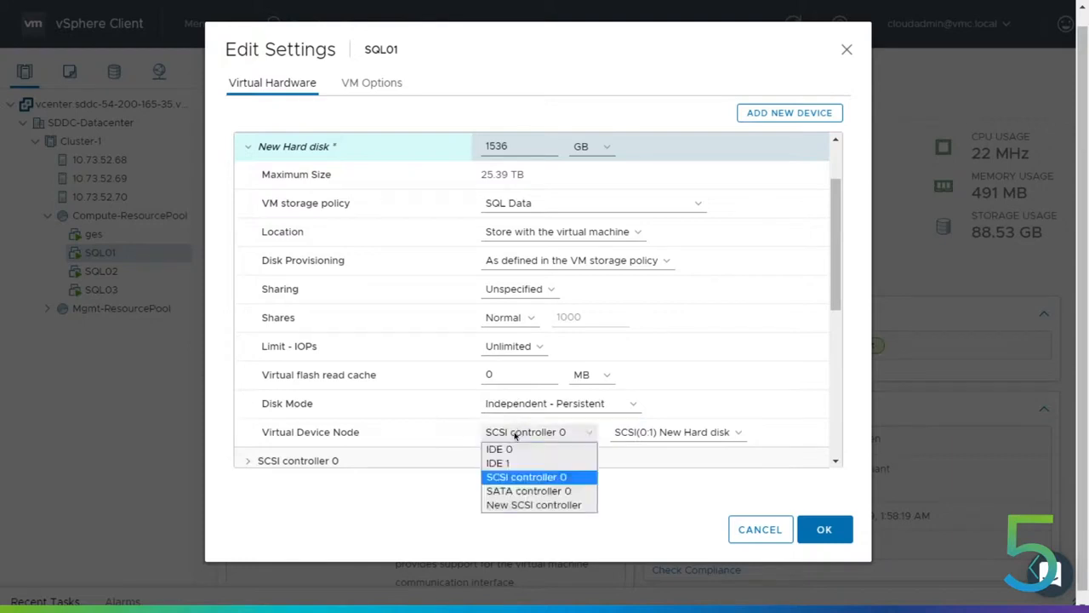
{"action": "mouse_move", "coordinate": [534, 504]}
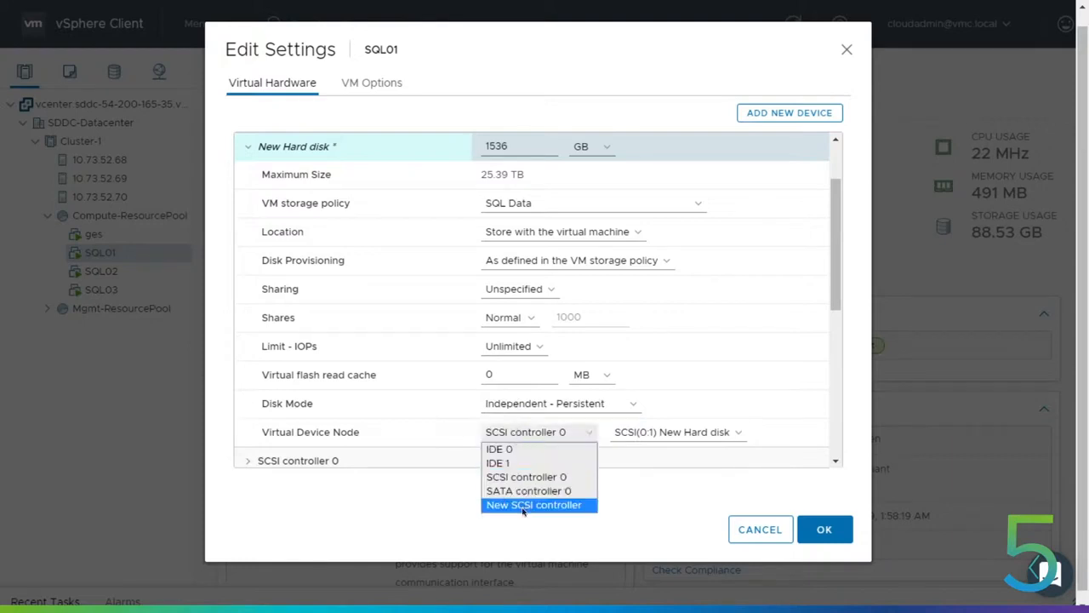
{"action": "left_click", "coordinate": [534, 504]}
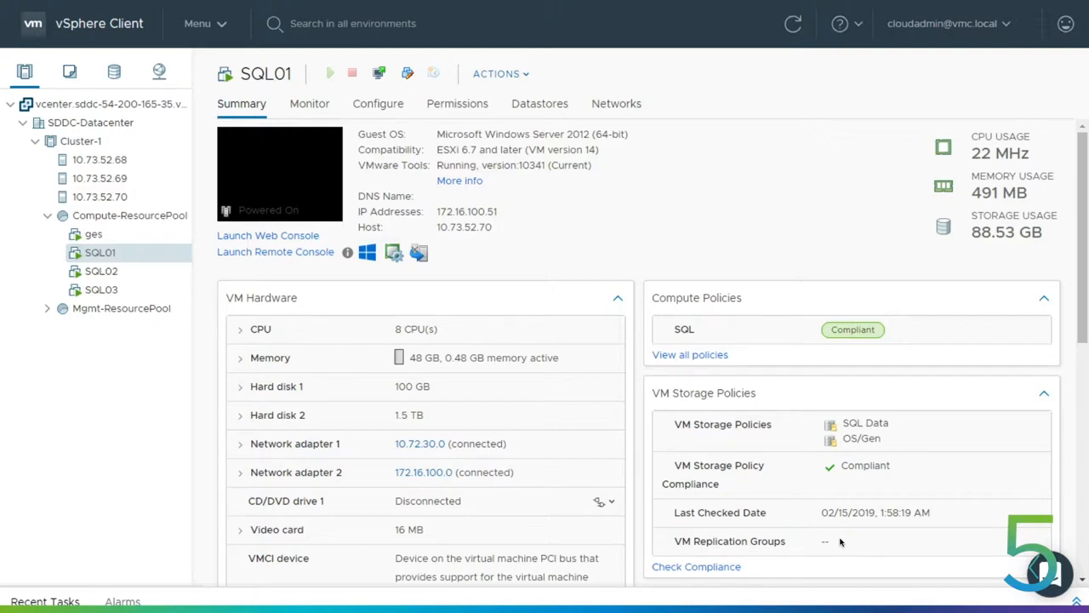
{"action": "mouse_move", "coordinate": [196, 323]}
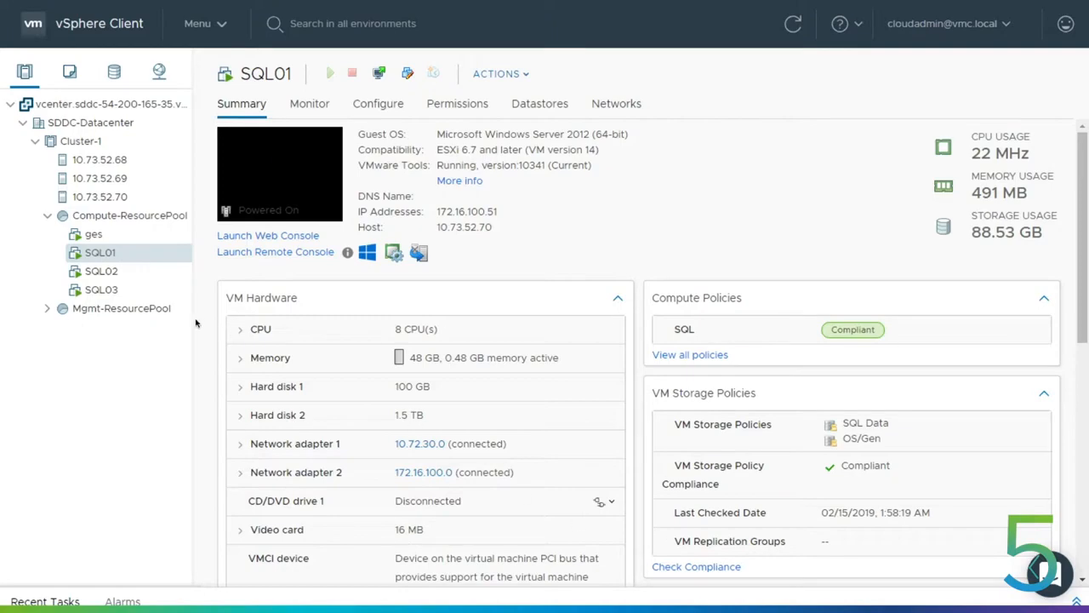
- Select SQL02 in the inventory tree and bring up its Actions menu
{"action": "left_click", "coordinate": [102, 271]}
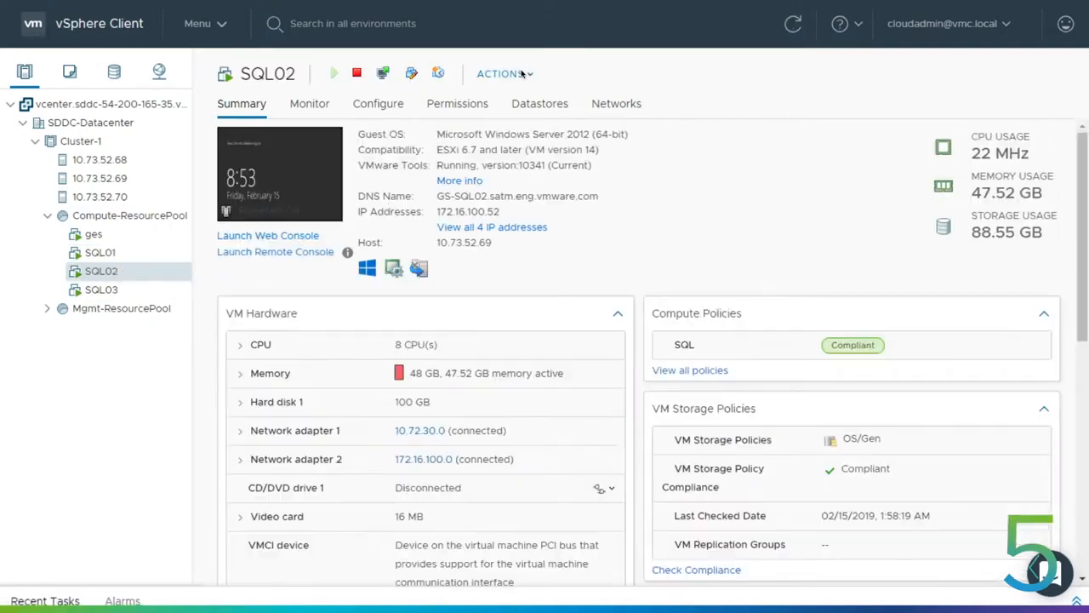
{"action": "left_click", "coordinate": [500, 73]}
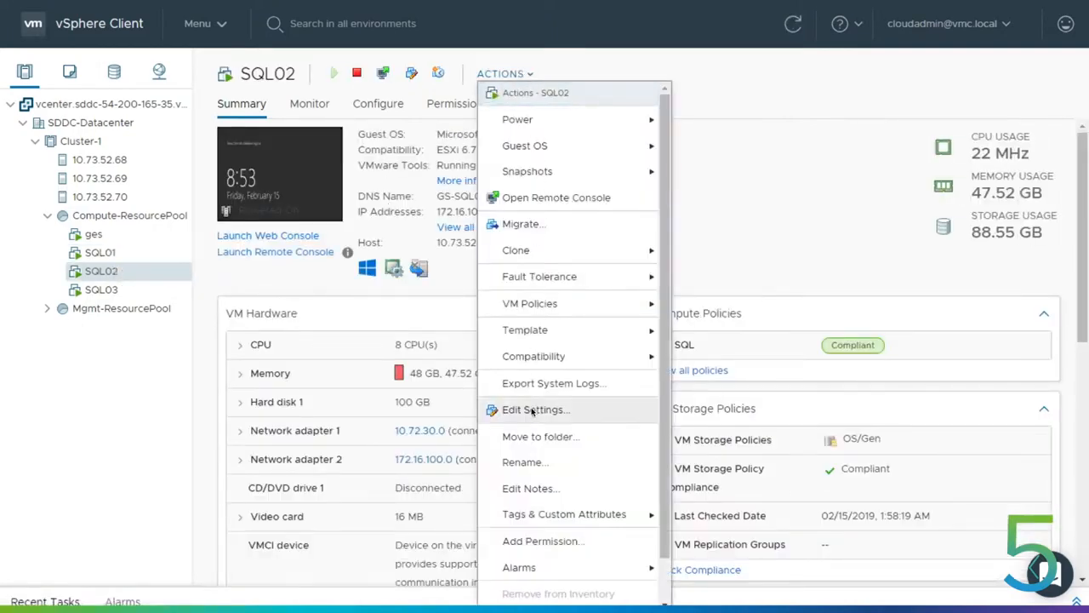
- In SQL02's Edit Settings, add a SCSI controller with physical bus sharing
{"action": "left_click", "coordinate": [534, 408]}
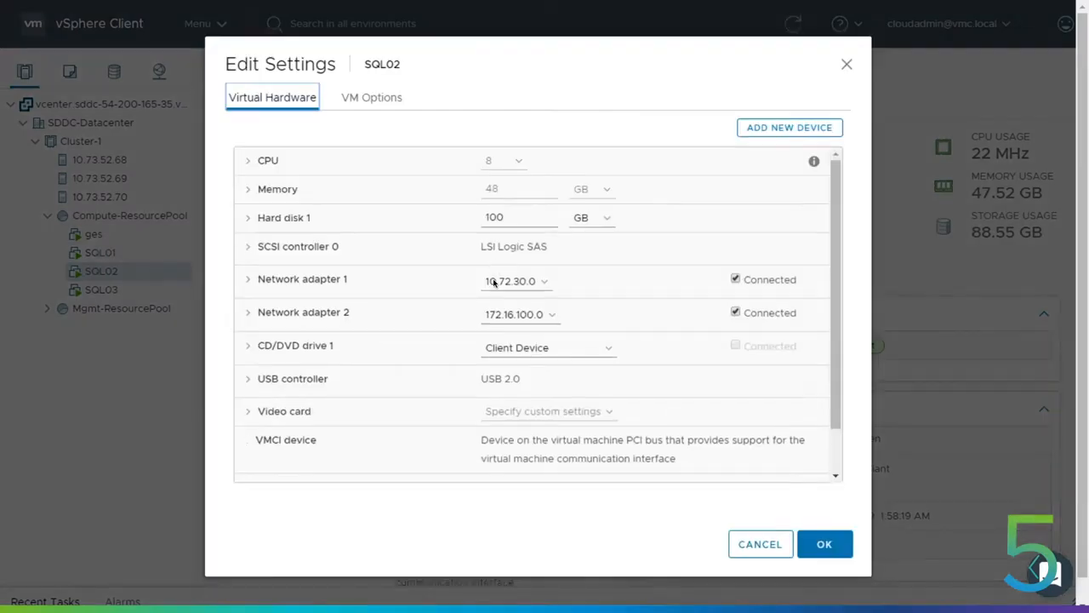
{"action": "left_click", "coordinate": [789, 126]}
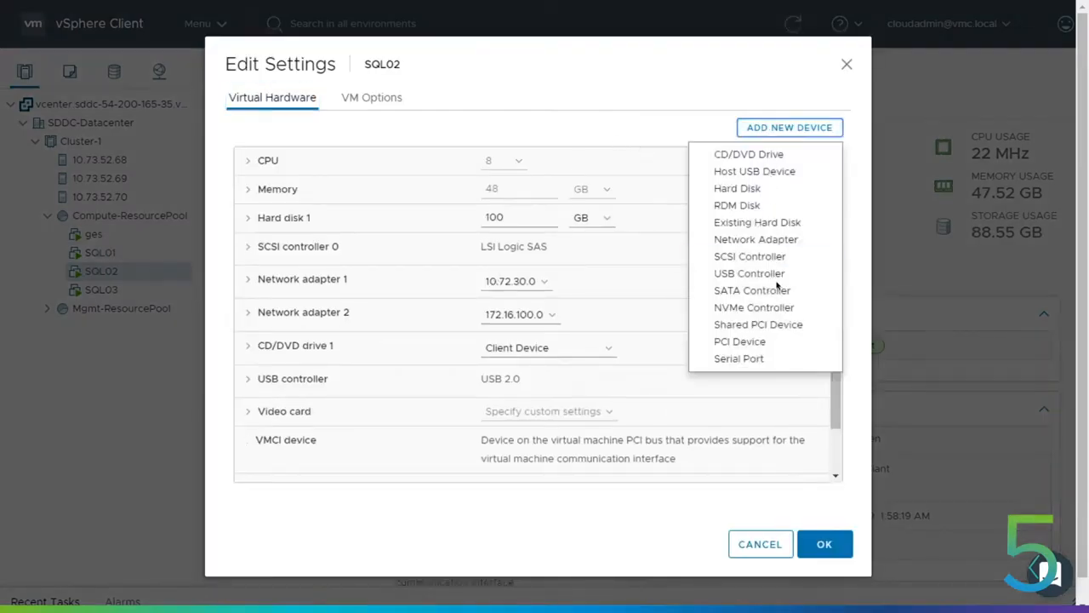
{"action": "left_click", "coordinate": [749, 256]}
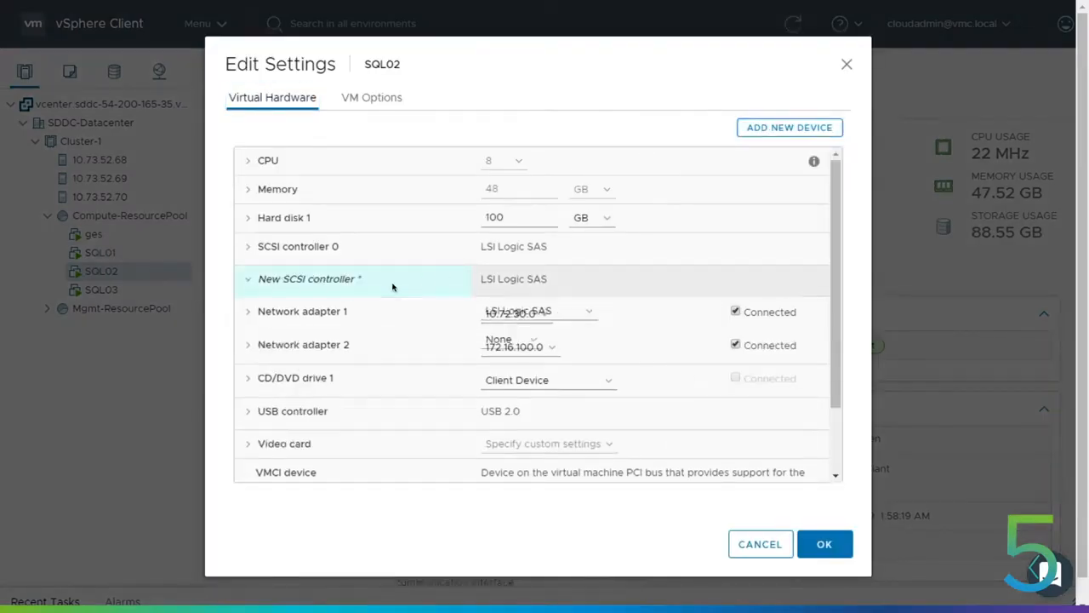
{"action": "left_click", "coordinate": [248, 280]}
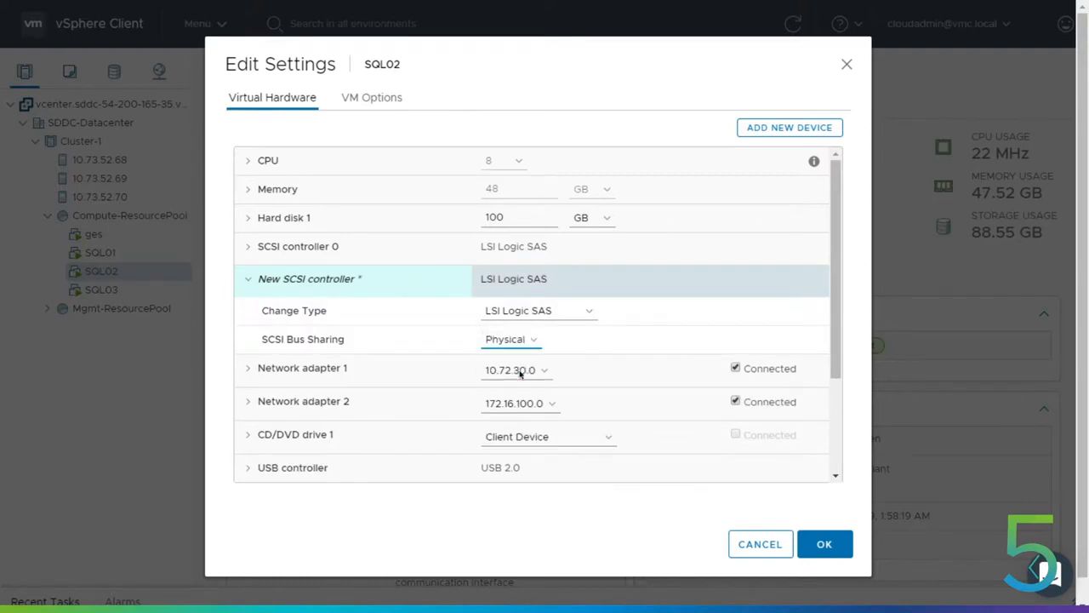
- Start adding an Existing Hard Disk to SQL02, bringing up the datastore file browser
{"action": "left_click", "coordinate": [790, 126]}
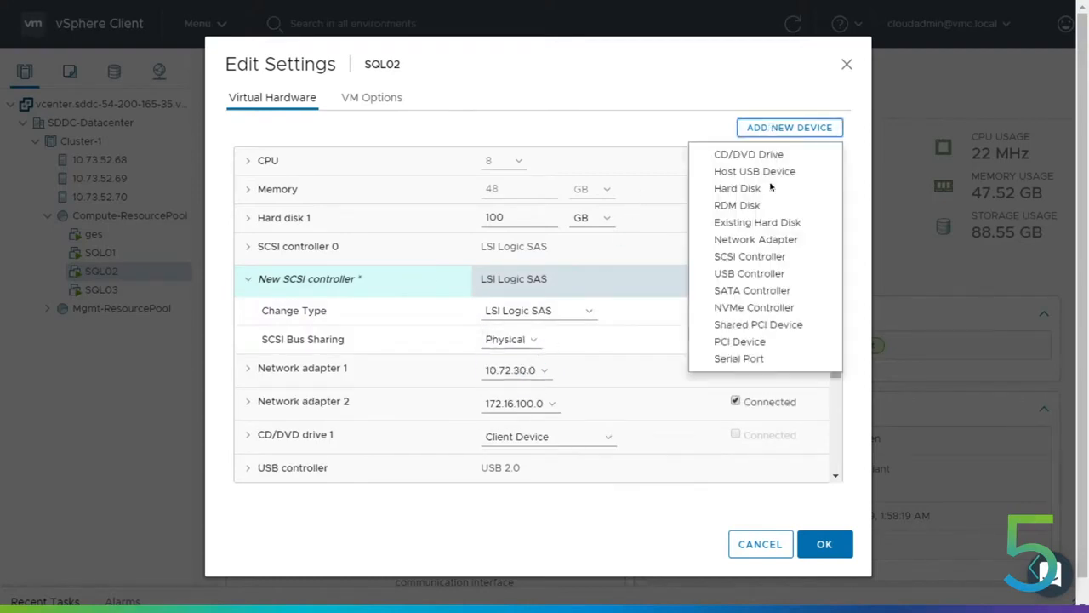
{"action": "left_click", "coordinate": [756, 221]}
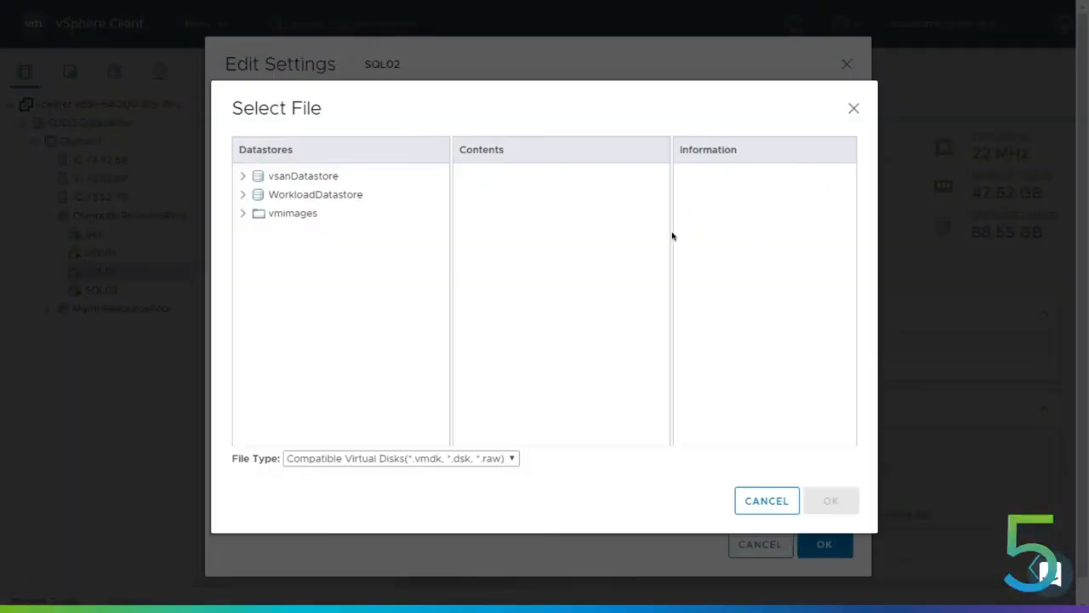
- Choose WorkloadDatastore > SQL01 > SQL01_1.vmdk as SQL02's new 1536 GB hard disk
{"action": "left_click", "coordinate": [314, 194]}
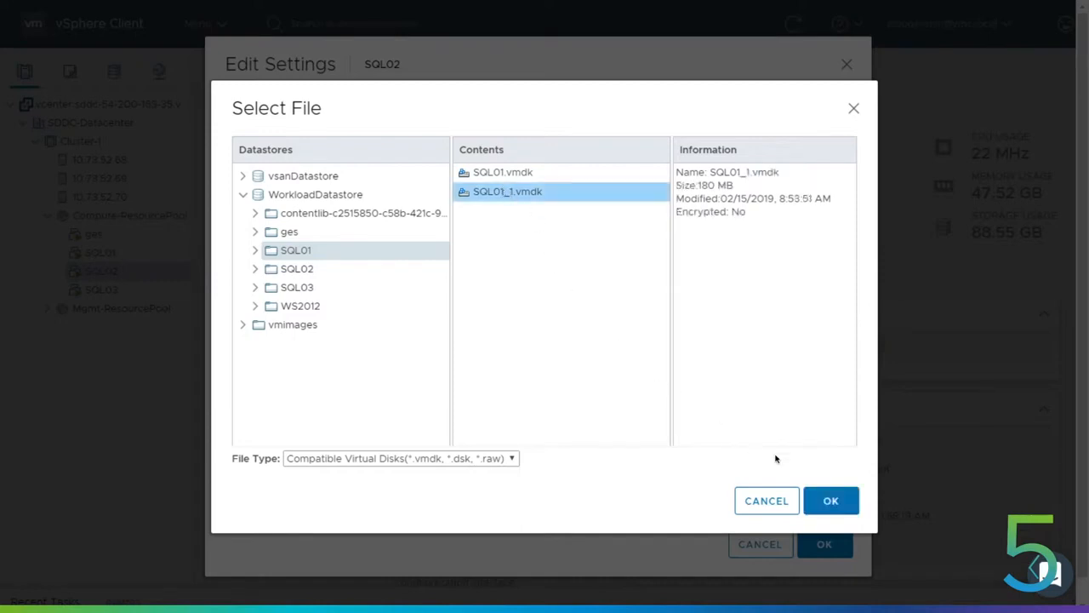
{"action": "left_click", "coordinate": [831, 500]}
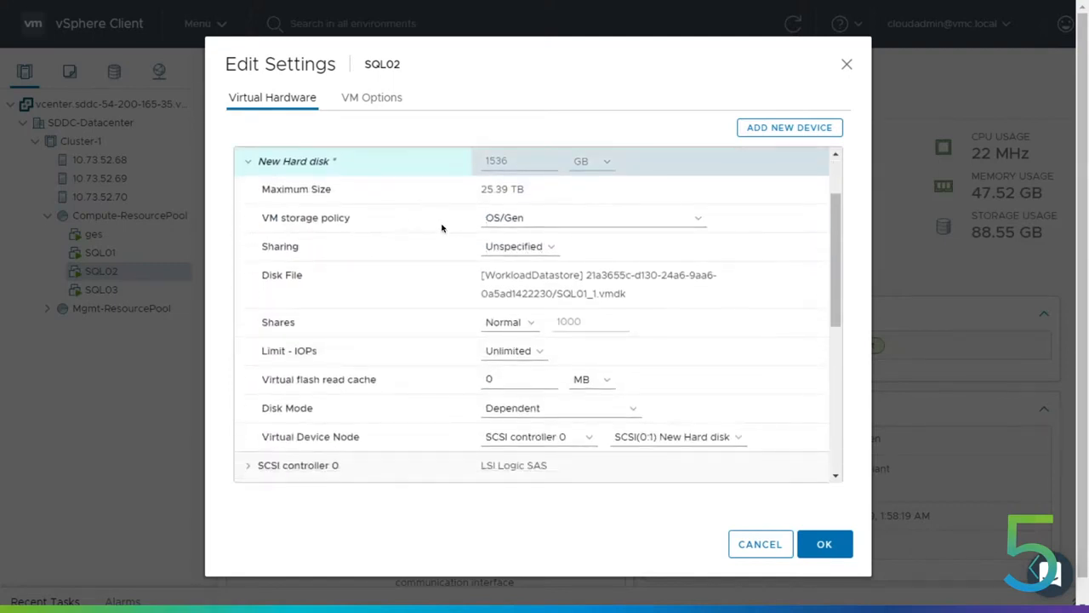
- Give SQL02's disk the SQL Data policy, Independent - Persistent mode, New SCSI controller, and save
{"action": "left_click", "coordinate": [592, 218]}
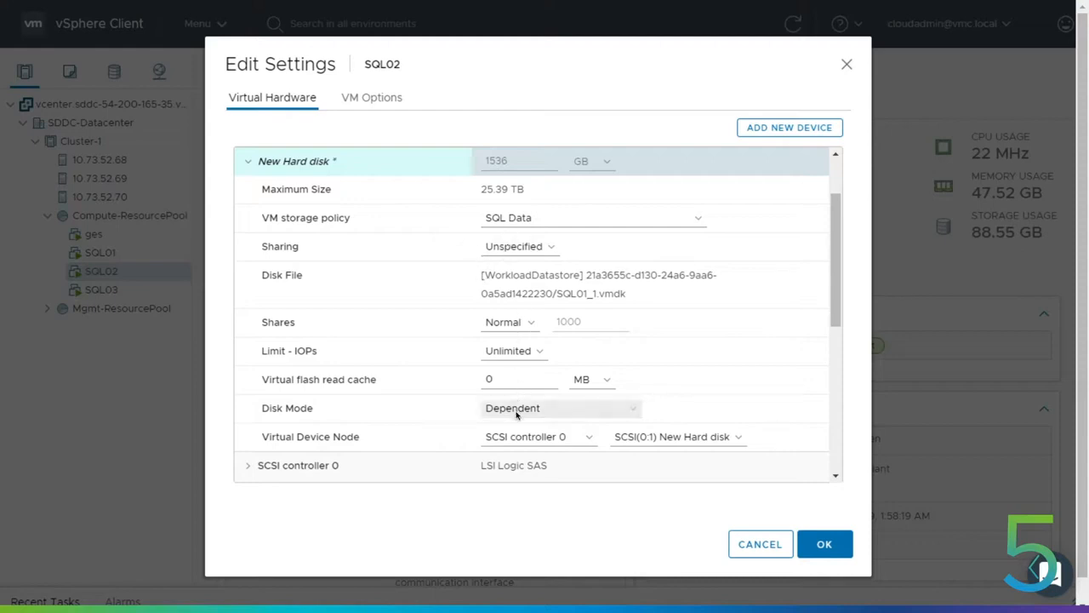
{"action": "left_click", "coordinate": [538, 436]}
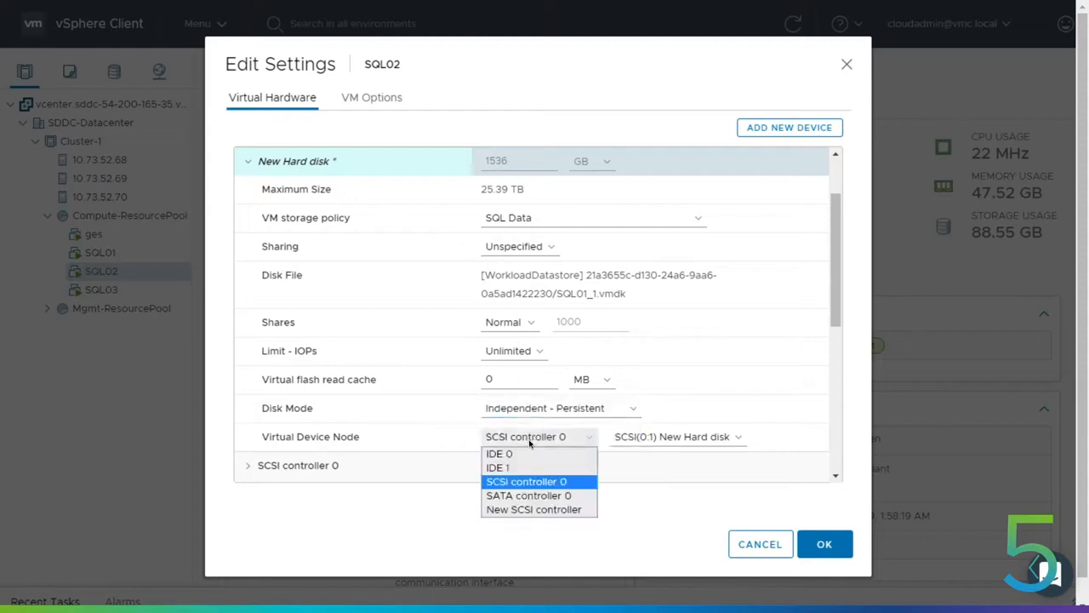
{"action": "left_click", "coordinate": [534, 509]}
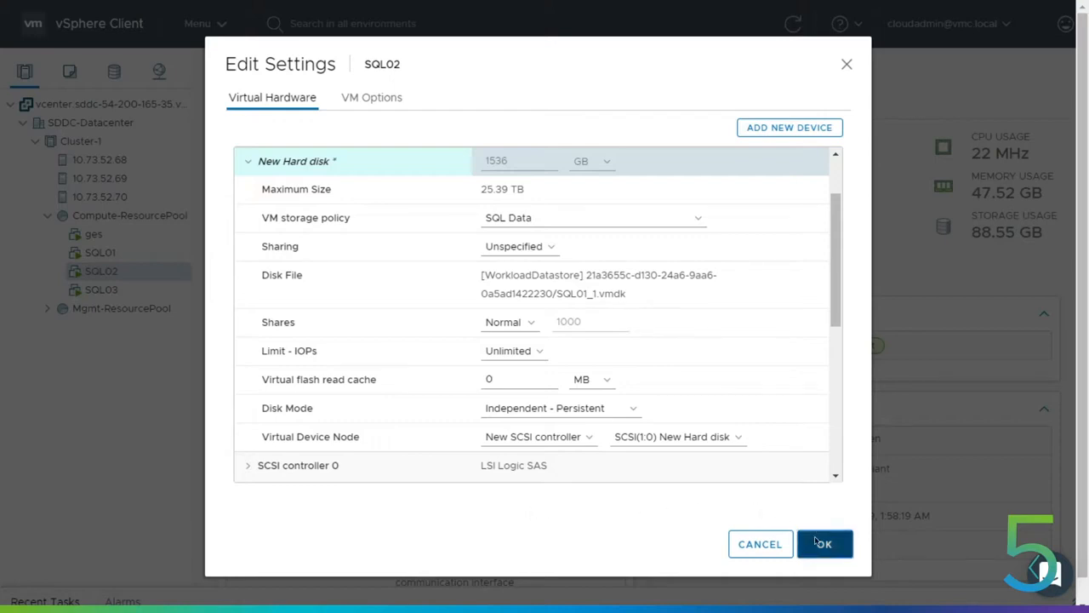
{"action": "left_click", "coordinate": [824, 545]}
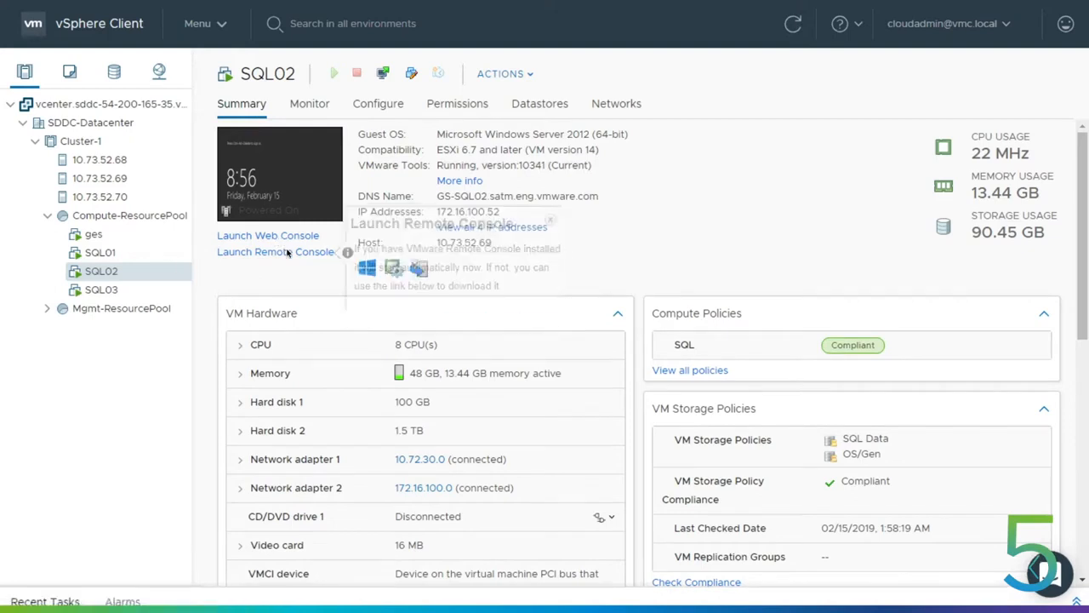
- Via Remote Console, run all validation tests on the three SQL nodes and choose to create the cluster now
{"action": "left_click", "coordinate": [268, 252]}
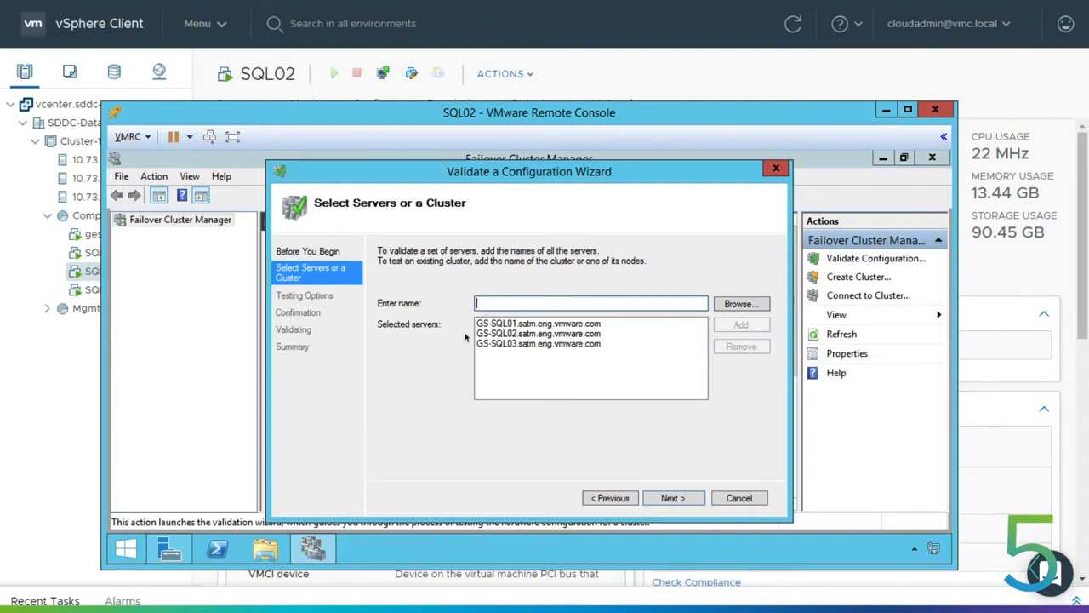
{"action": "left_click", "coordinate": [674, 497]}
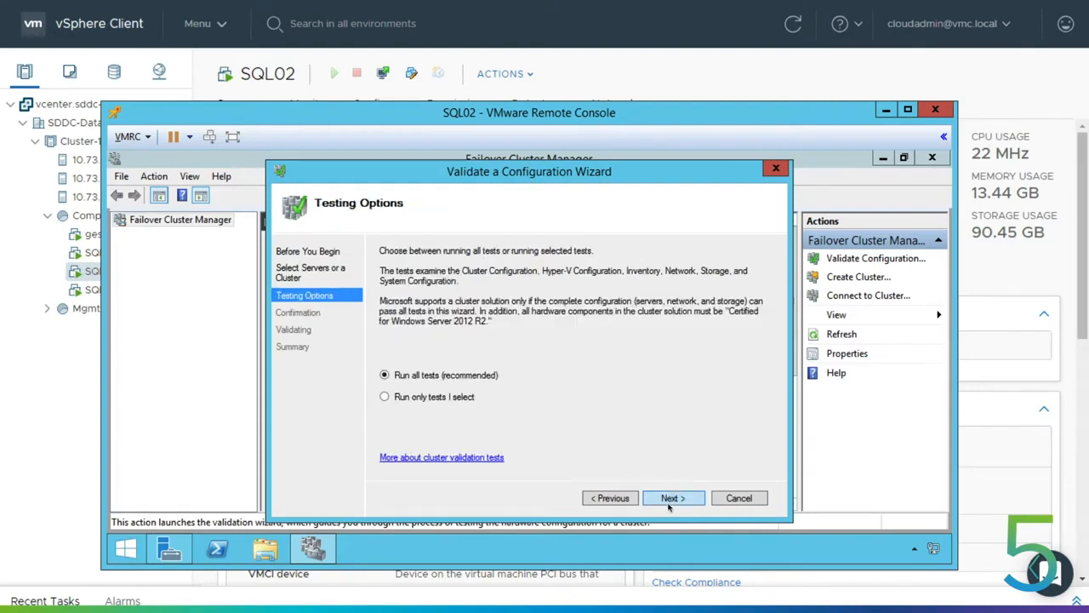
{"action": "left_click", "coordinate": [674, 497]}
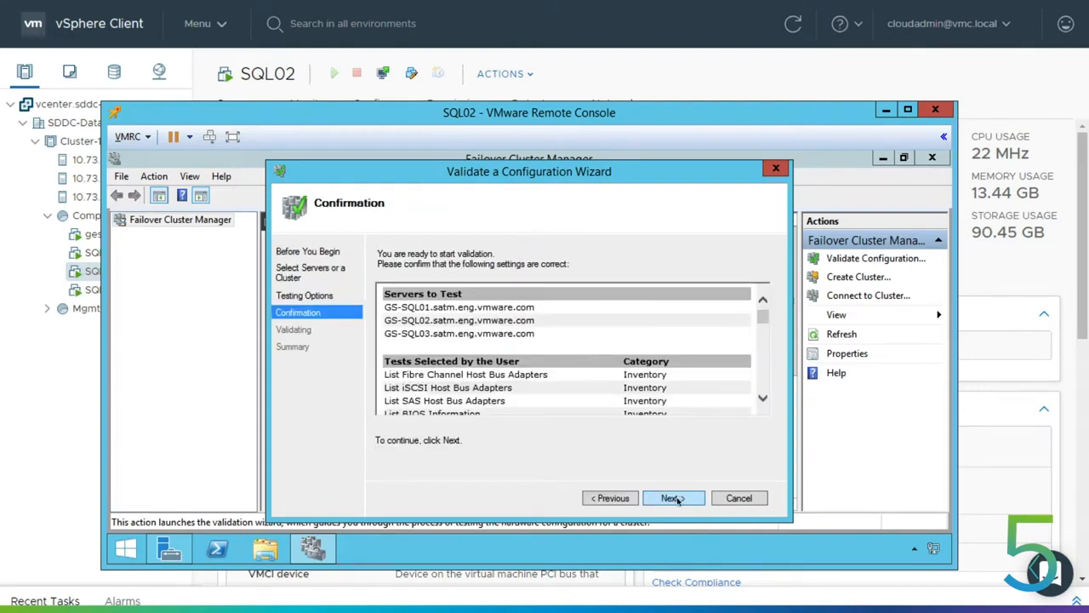
{"action": "left_click", "coordinate": [672, 497]}
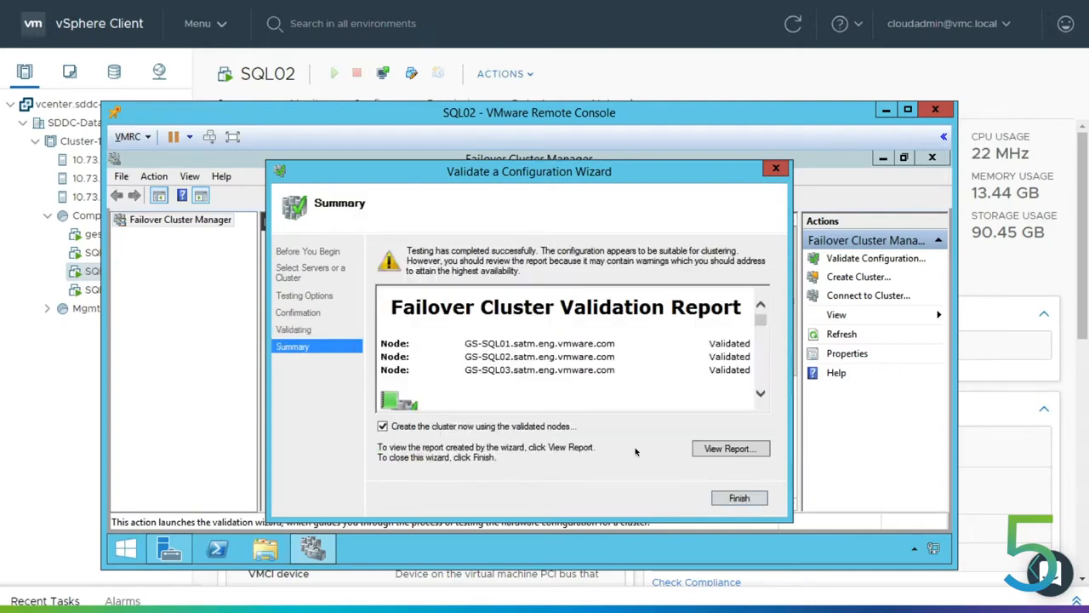
{"action": "left_click", "coordinate": [739, 497]}
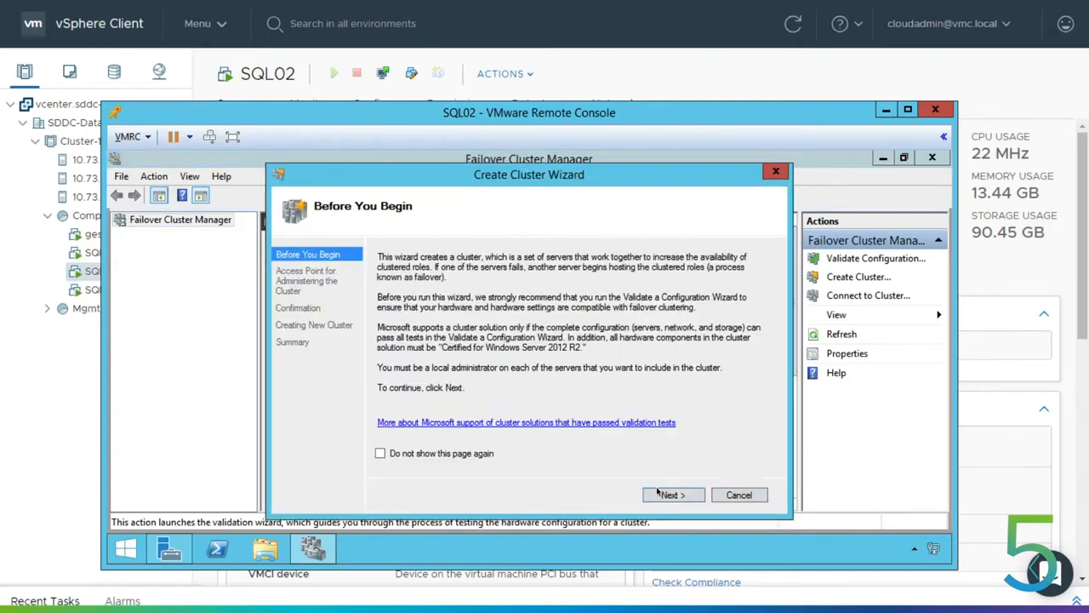
- Complete the Create Cluster Wizard naming the cluster gs-sql-cluster at 10.72.30.15
{"action": "left_click", "coordinate": [673, 494]}
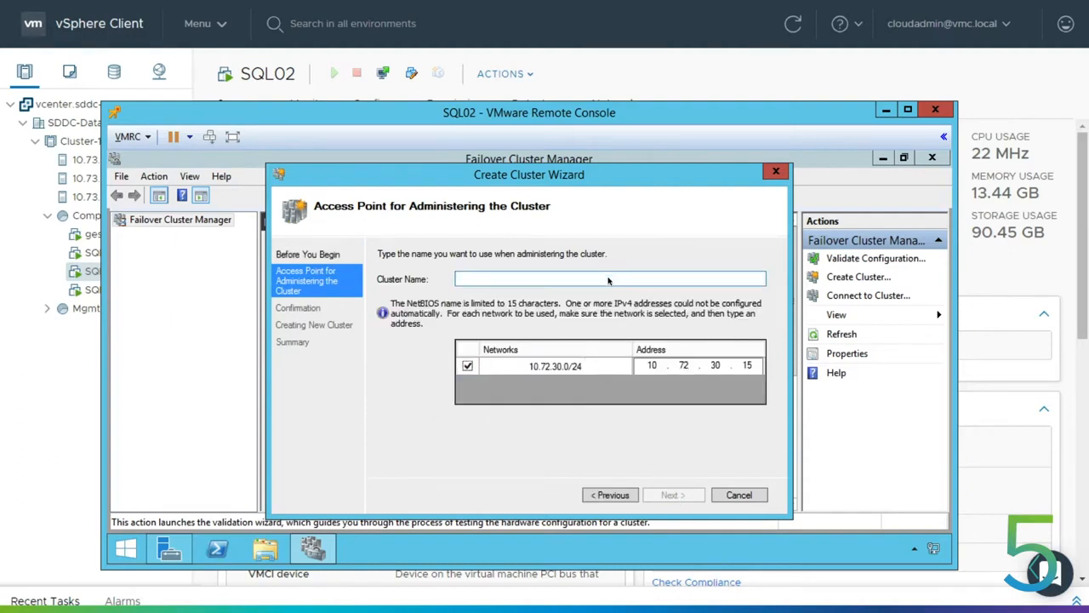
{"action": "type", "text": "gs-sql-cluster"}
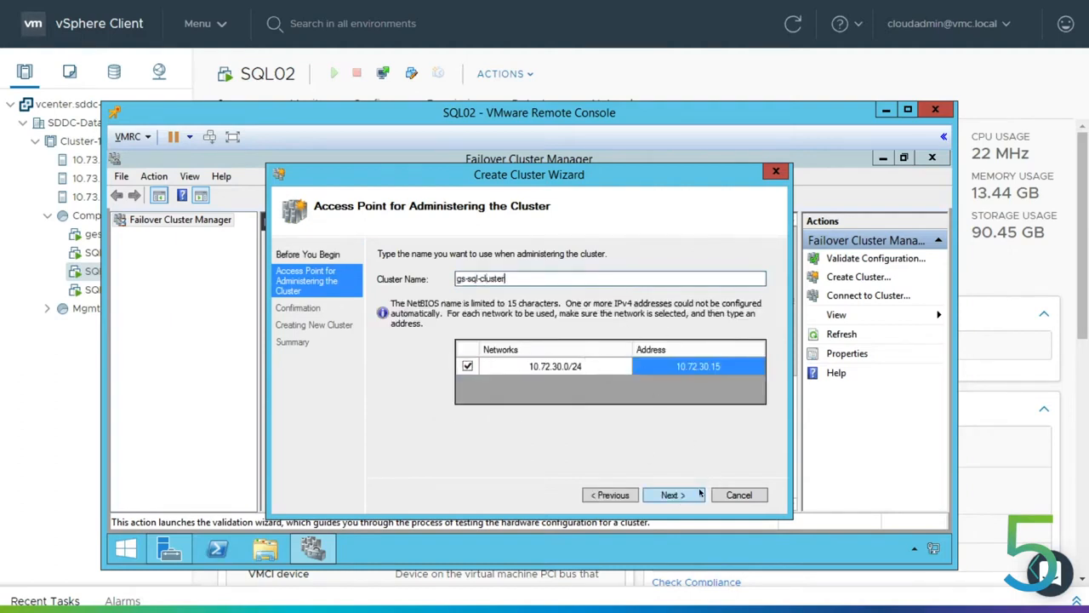
{"action": "left_click", "coordinate": [672, 494]}
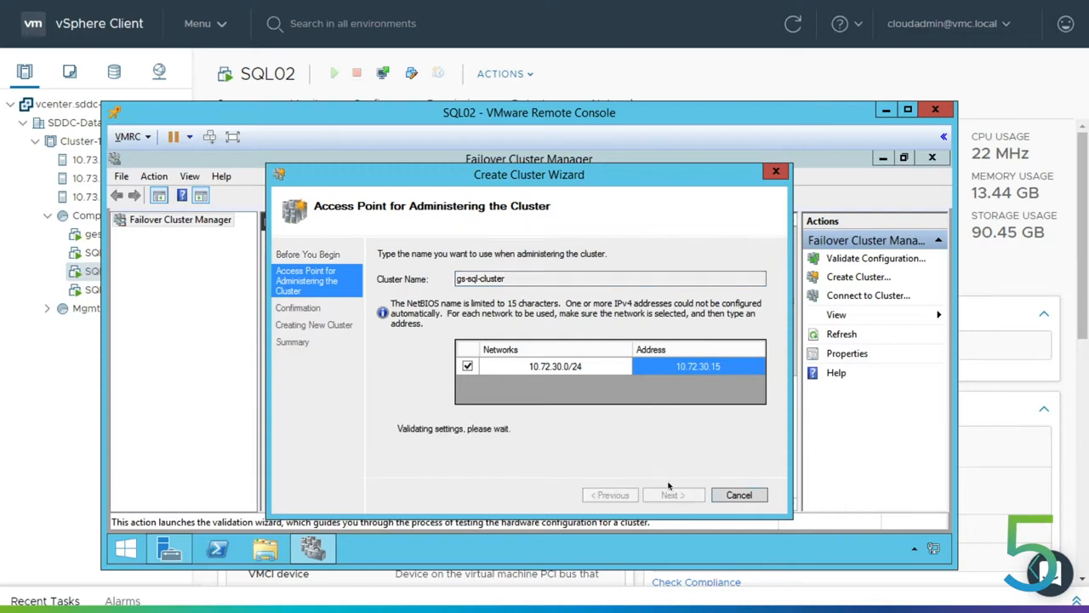
{"action": "mouse_move", "coordinate": [670, 495]}
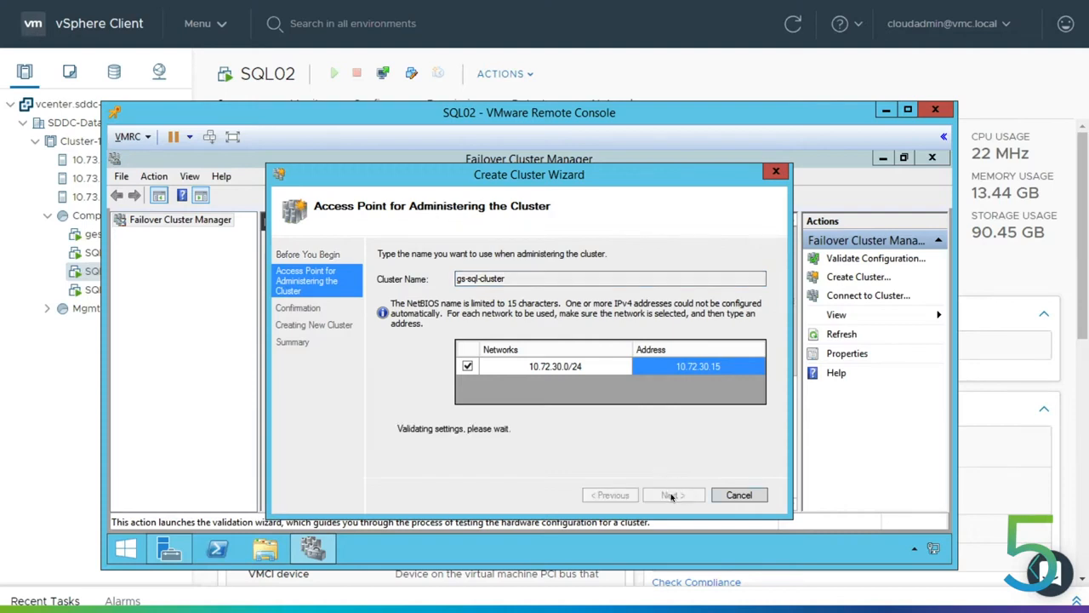
{"action": "left_click", "coordinate": [670, 494]}
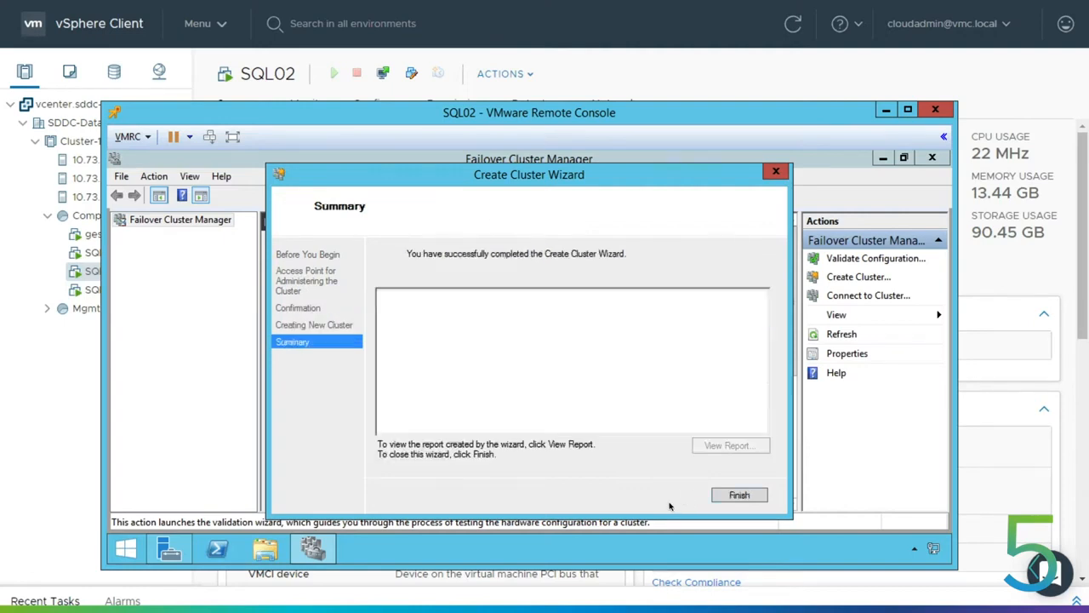
{"action": "left_click", "coordinate": [739, 494]}
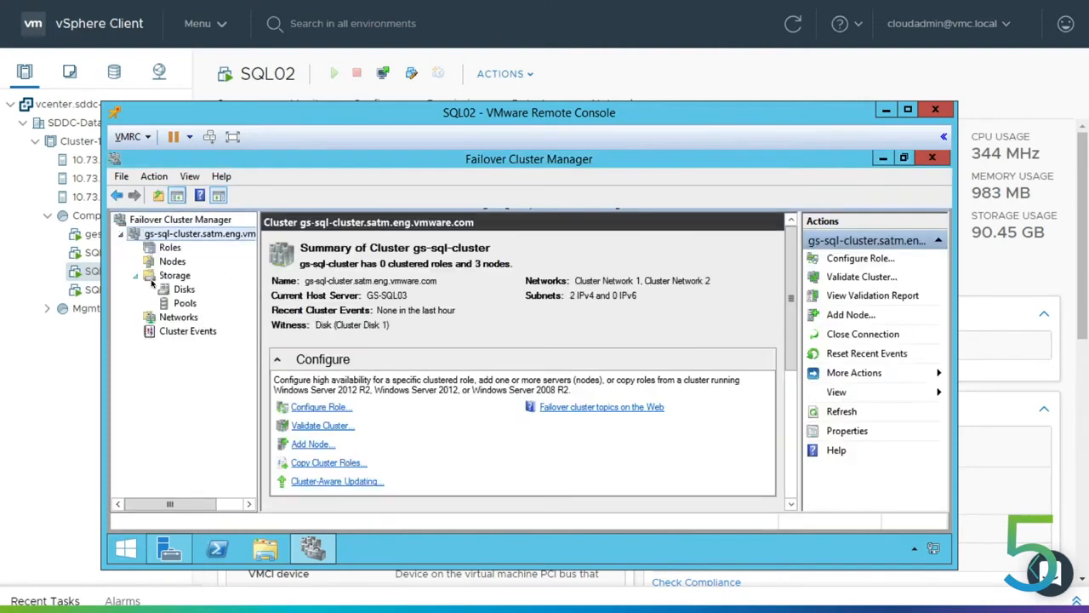
- Check Cluster Disk 1 under Storage > Disks, close SQL02's remote console, and select the ges VM
{"action": "left_click", "coordinate": [184, 290]}
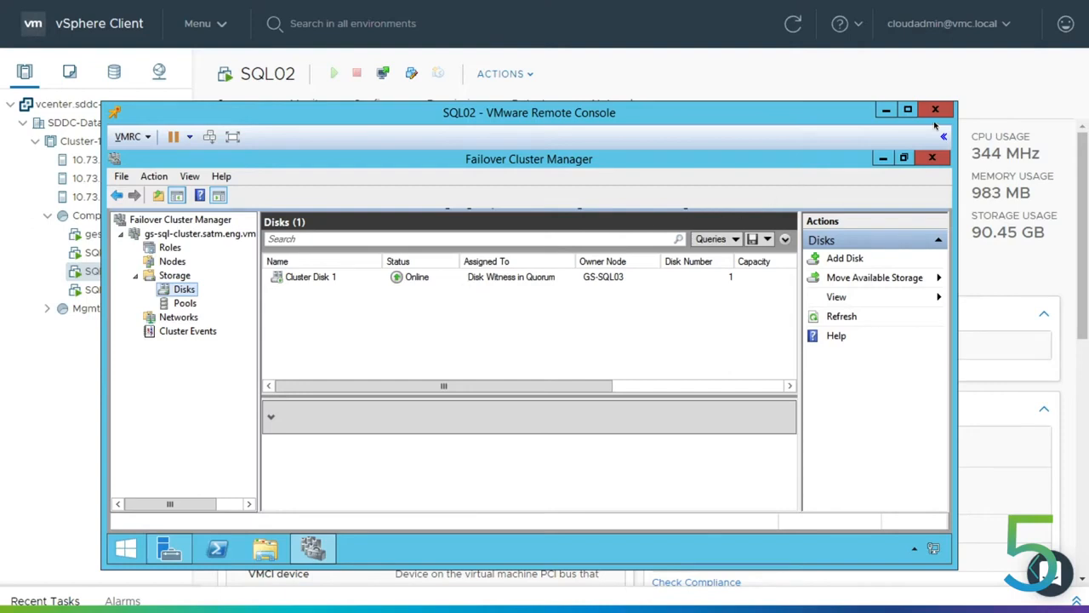
{"action": "left_click", "coordinate": [936, 109]}
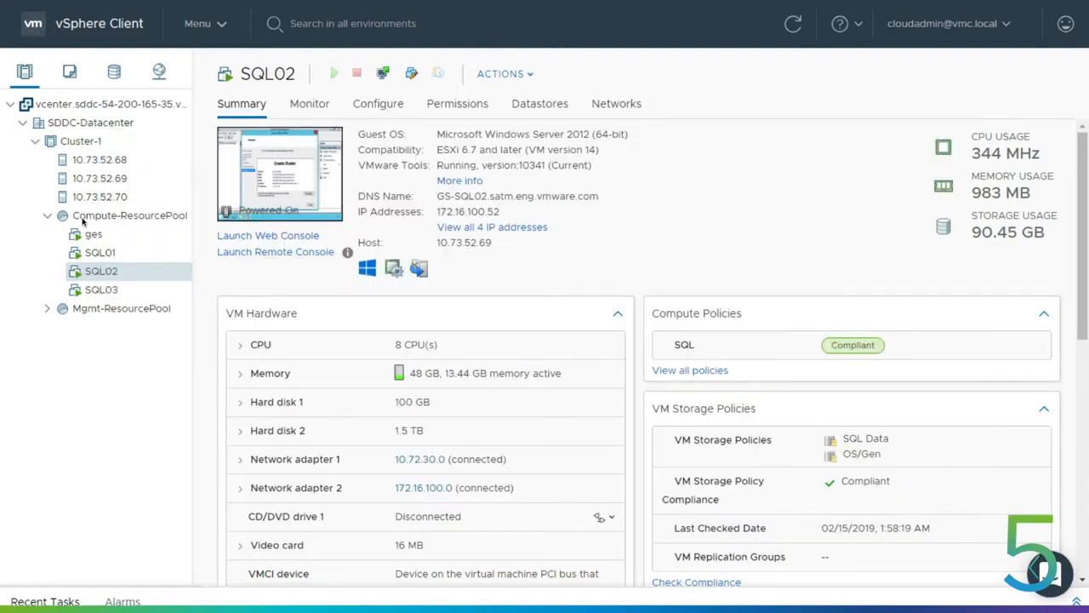
{"action": "left_click", "coordinate": [92, 233]}
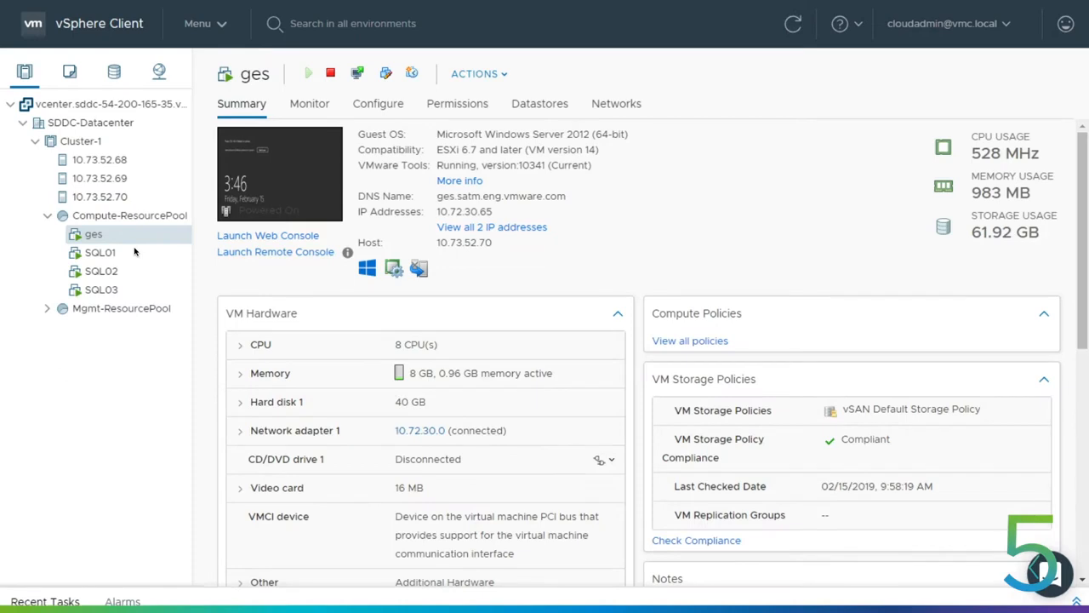
{"action": "mouse_move", "coordinate": [300, 240]}
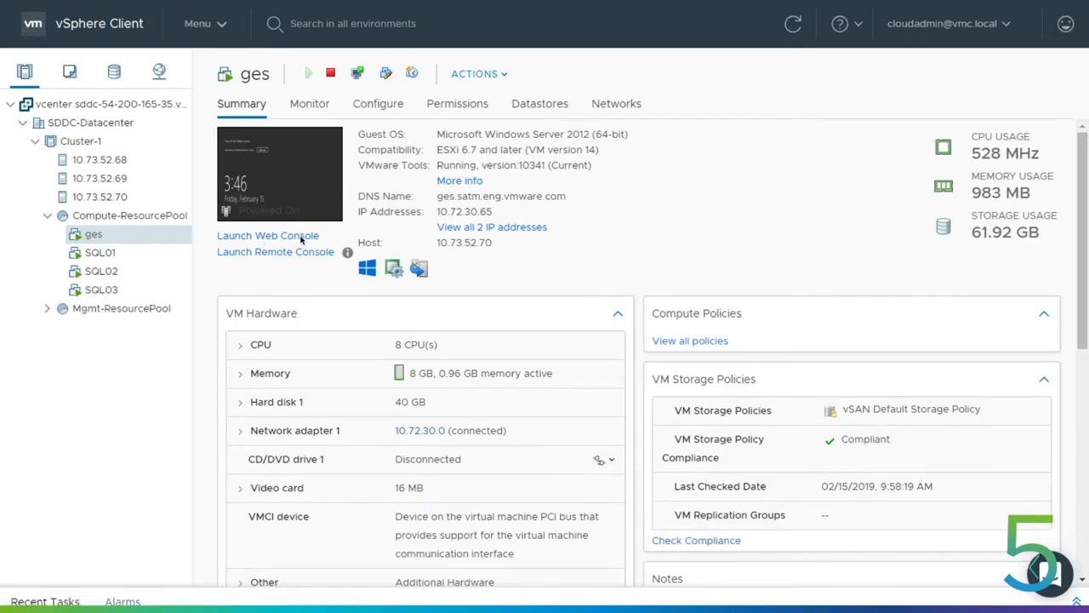
- Launch the ges web console and destroy HammerDB's virtual users while SQL Server runs on GS-SQL01
{"action": "left_click", "coordinate": [276, 252]}
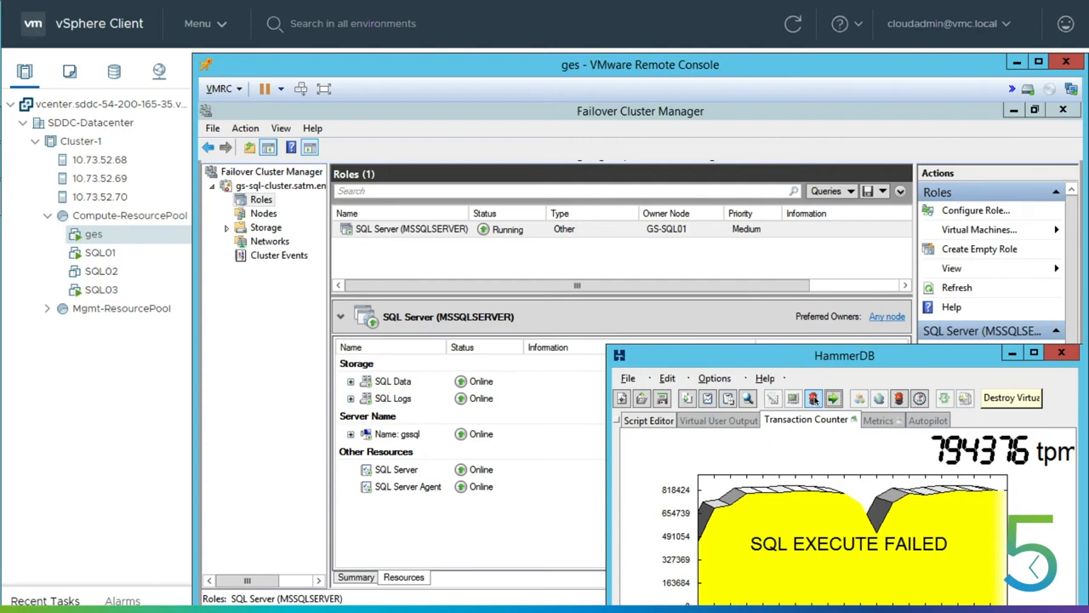
{"action": "left_click", "coordinate": [813, 398]}
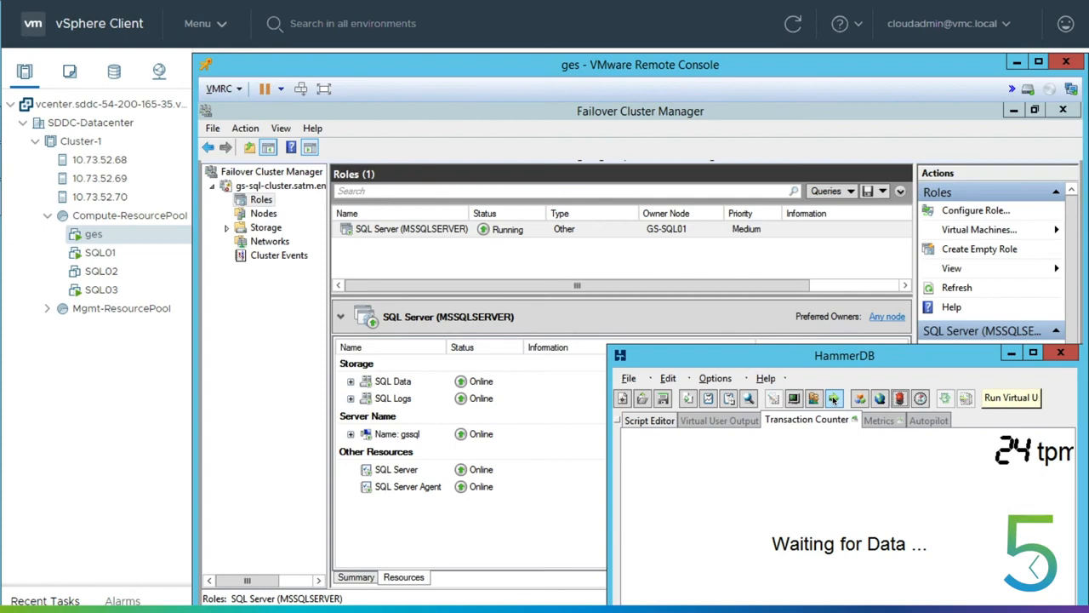